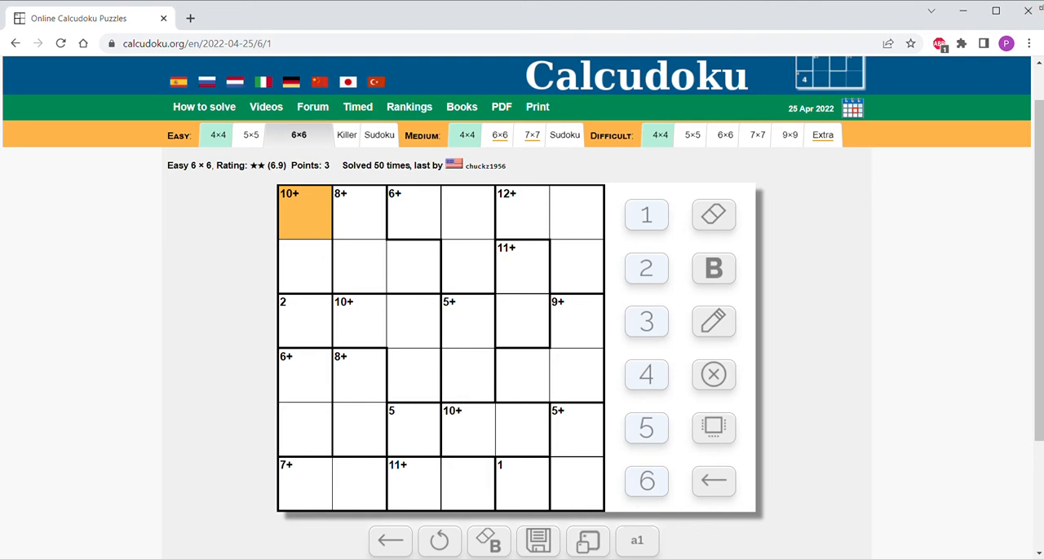
{"action": "mouse_move", "coordinate": [685, 177]}
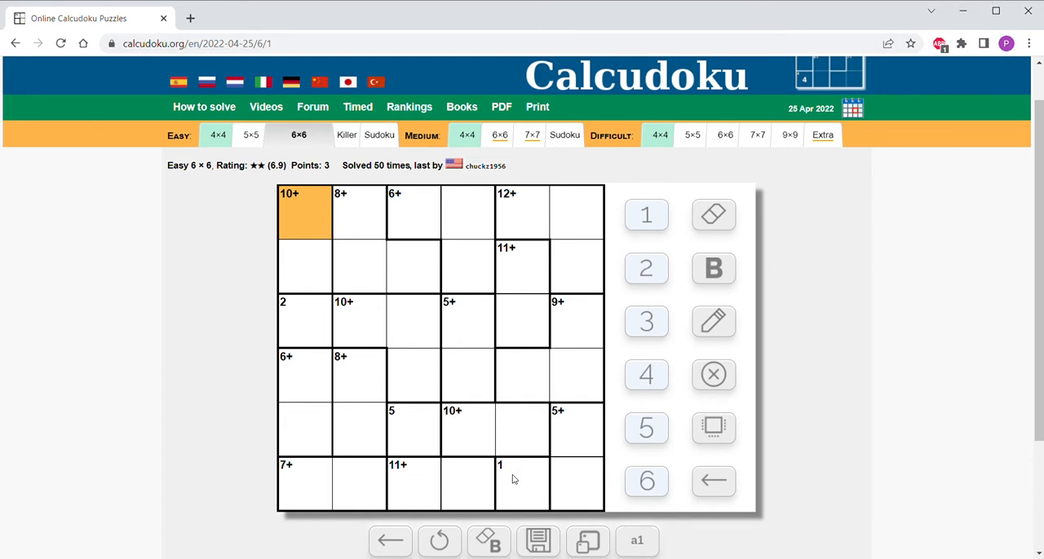
- Fill the single-cell cages of the 6x6 grid with their given values 1, 2 and 5
{"action": "left_click", "coordinate": [522, 483]}
{"action": "type", "text": "1"}
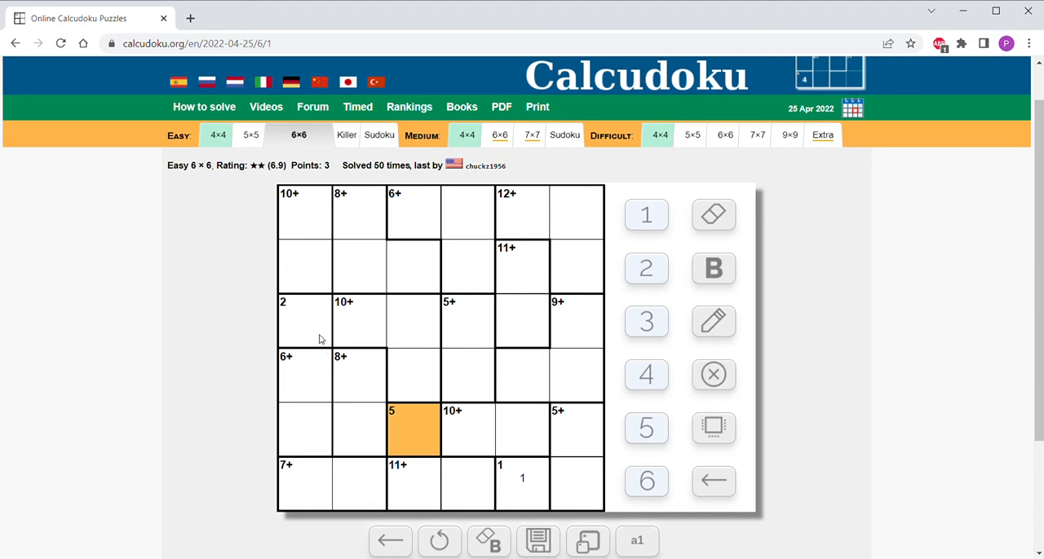
{"action": "left_click", "coordinate": [303, 320]}
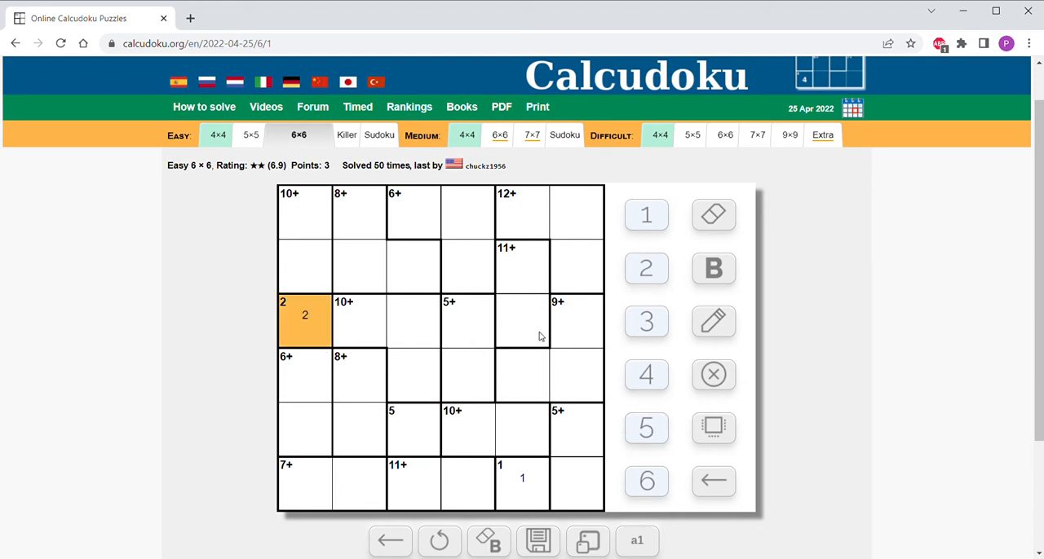
{"action": "left_click", "coordinate": [414, 431]}
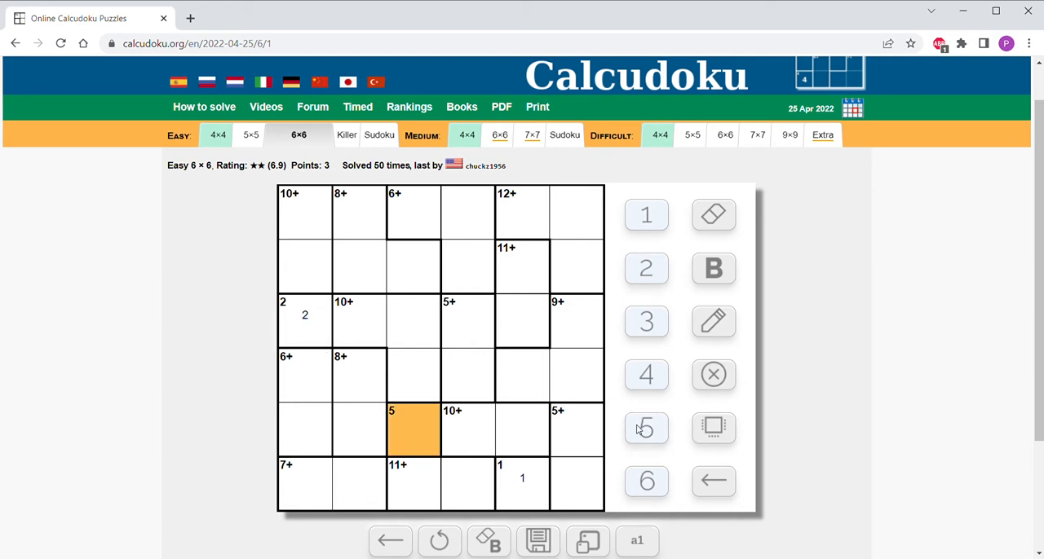
{"action": "left_click", "coordinate": [646, 427]}
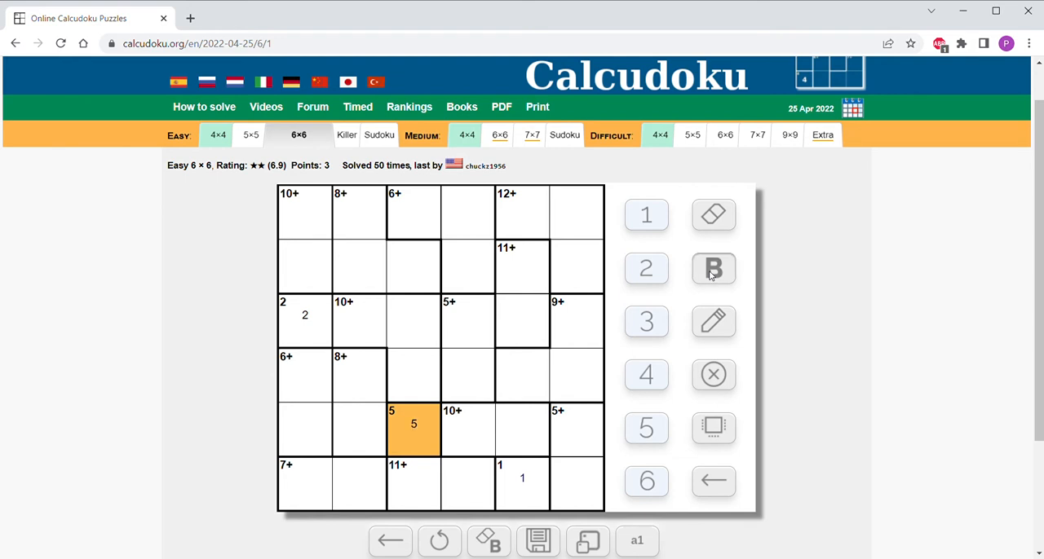
{"action": "mouse_move", "coordinate": [713, 321]}
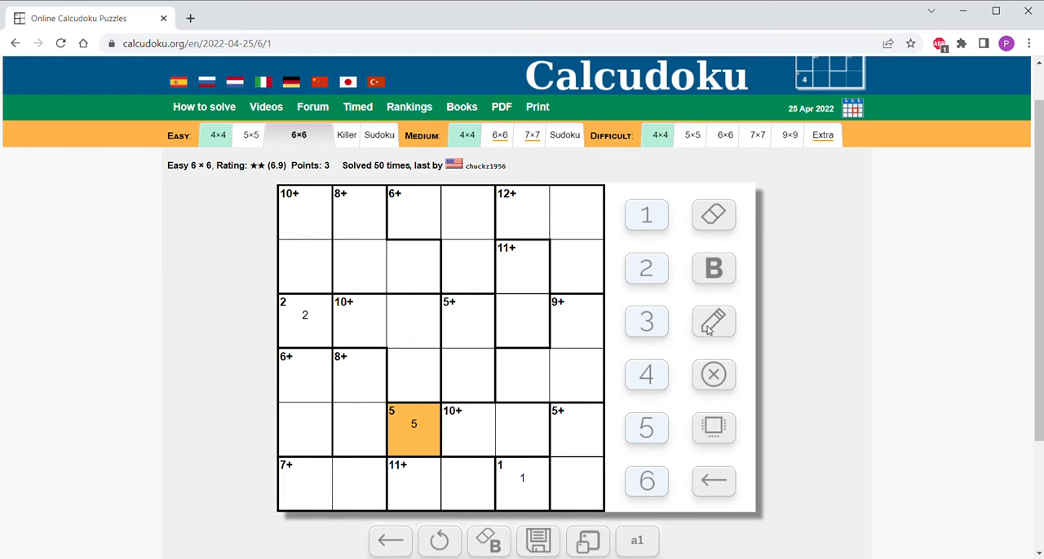
- Pencil 5/6 into the 11+ column cage, then enter 6 and 4 in the row-5 10+ cage
{"action": "left_click", "coordinate": [466, 430]}
{"action": "type", "text": "4"}
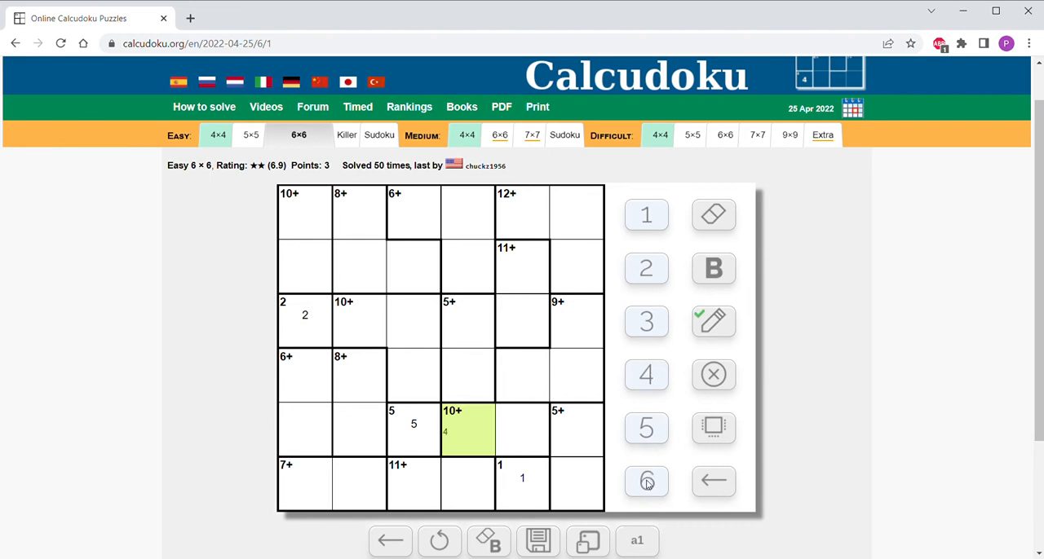
{"action": "left_click", "coordinate": [646, 481]}
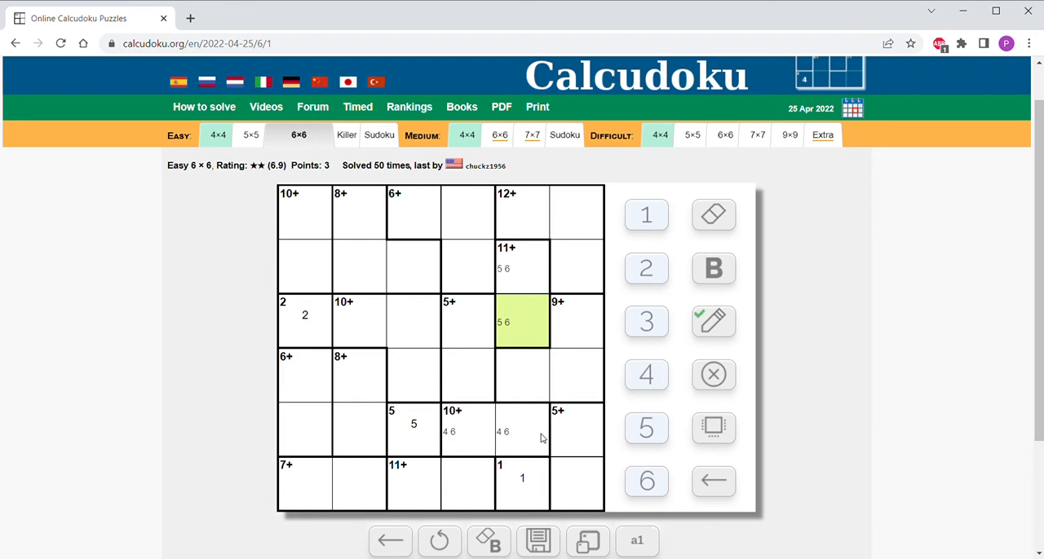
{"action": "left_click", "coordinate": [522, 430]}
{"action": "type", "text": "4"}
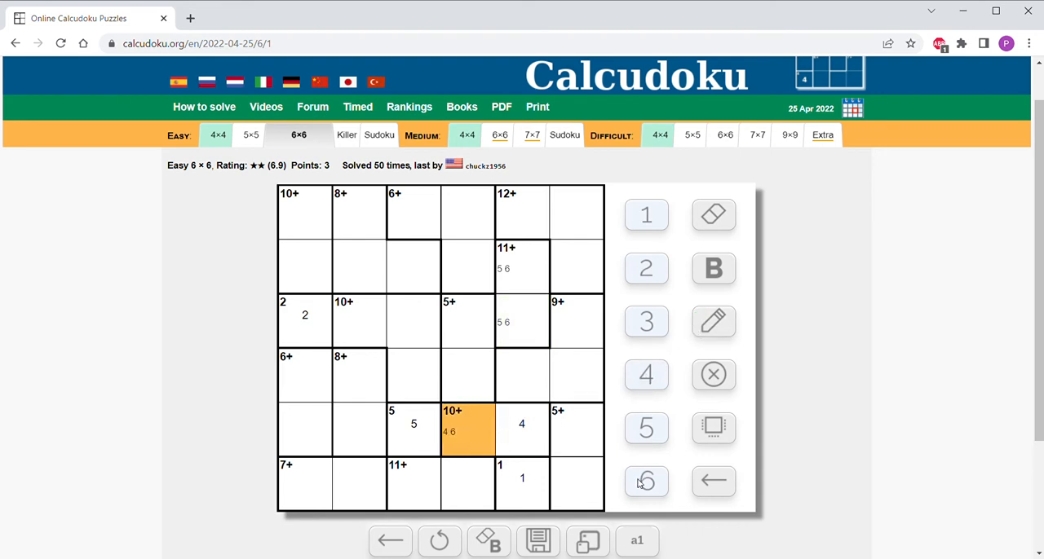
{"action": "left_click", "coordinate": [646, 482]}
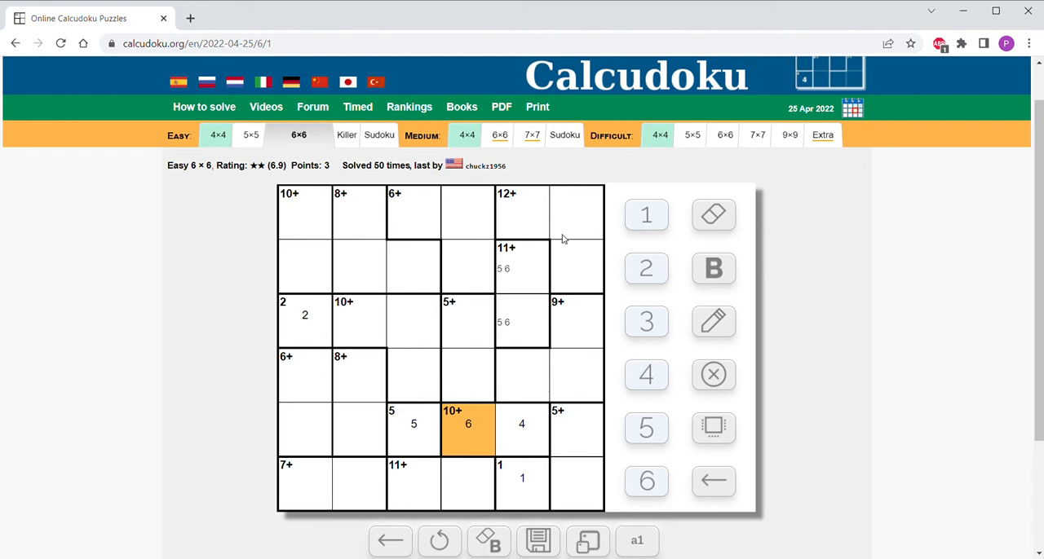
{"action": "mouse_move", "coordinate": [571, 252]}
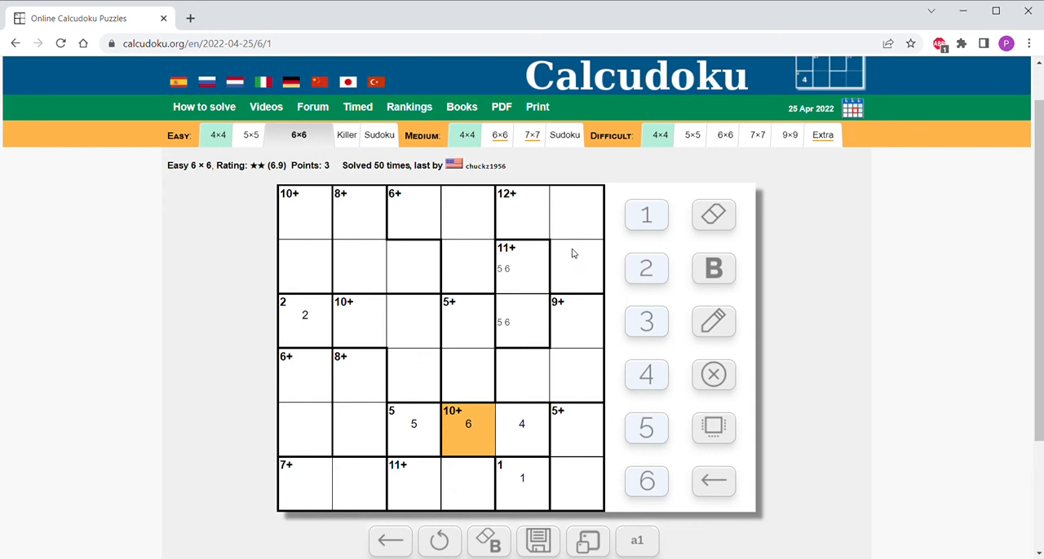
{"action": "mouse_move", "coordinate": [551, 232]}
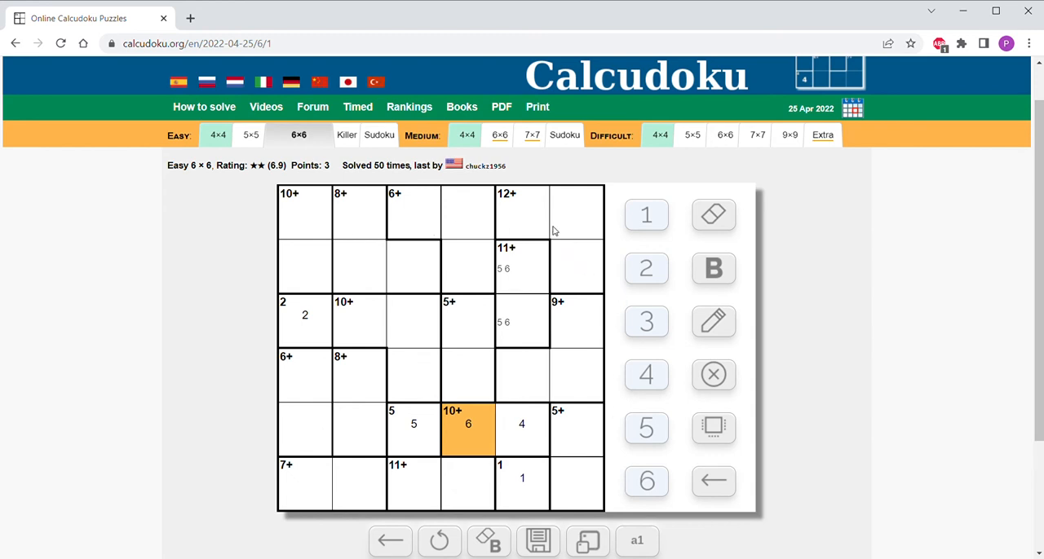
{"action": "mouse_move", "coordinate": [296, 235]}
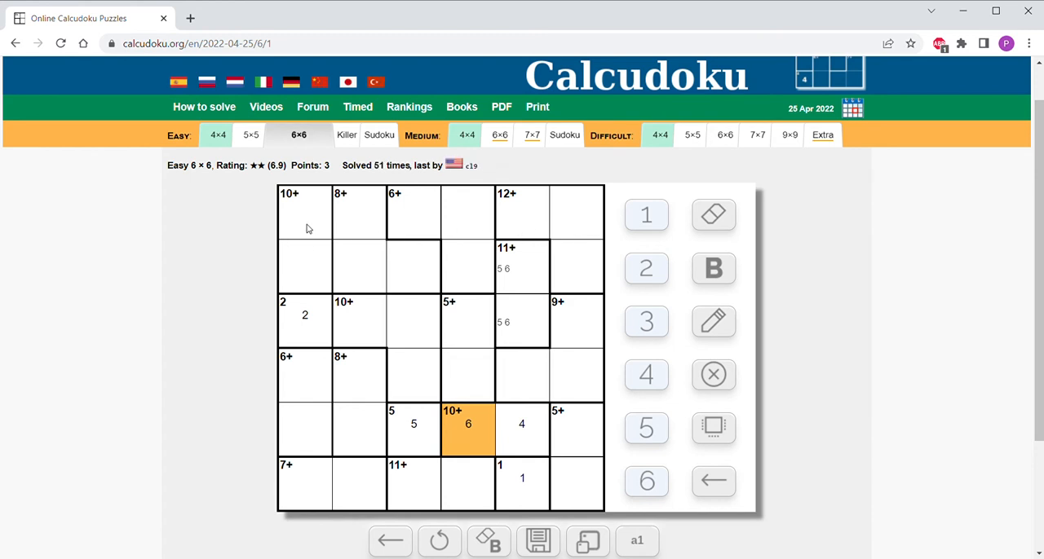
{"action": "mouse_move", "coordinate": [304, 228]}
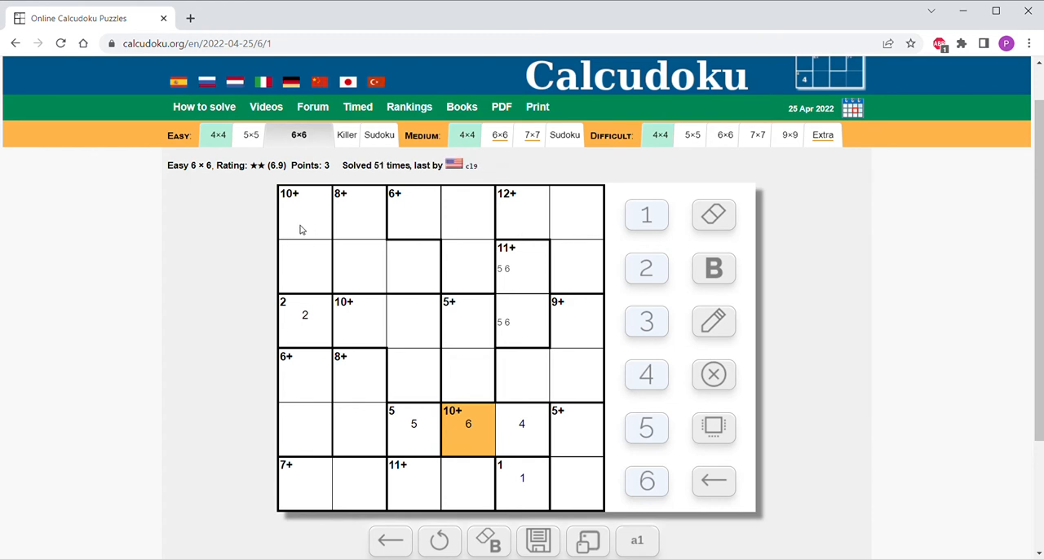
{"action": "mouse_move", "coordinate": [455, 228]}
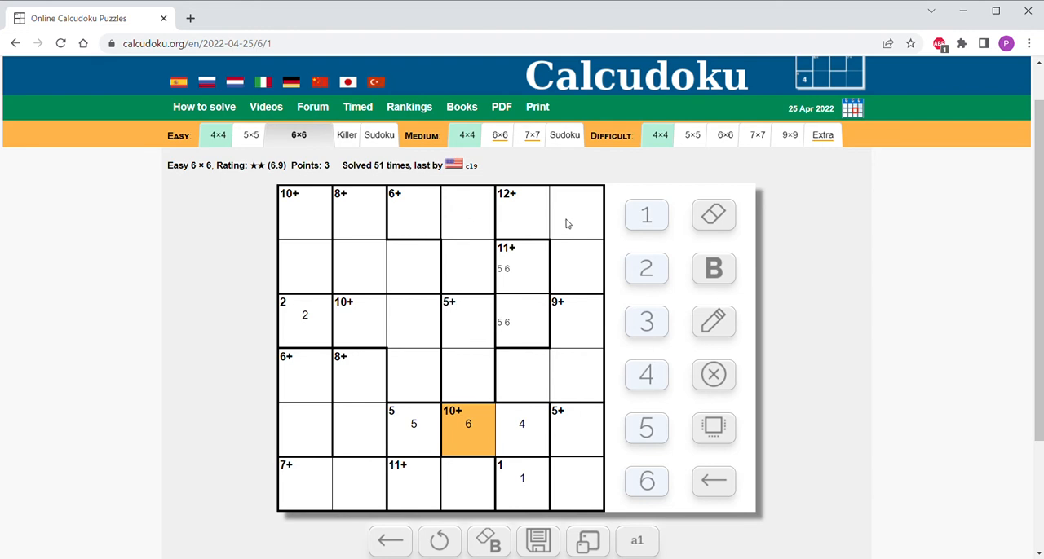
{"action": "mouse_move", "coordinate": [518, 265]}
{"action": "type", "text": "5"}
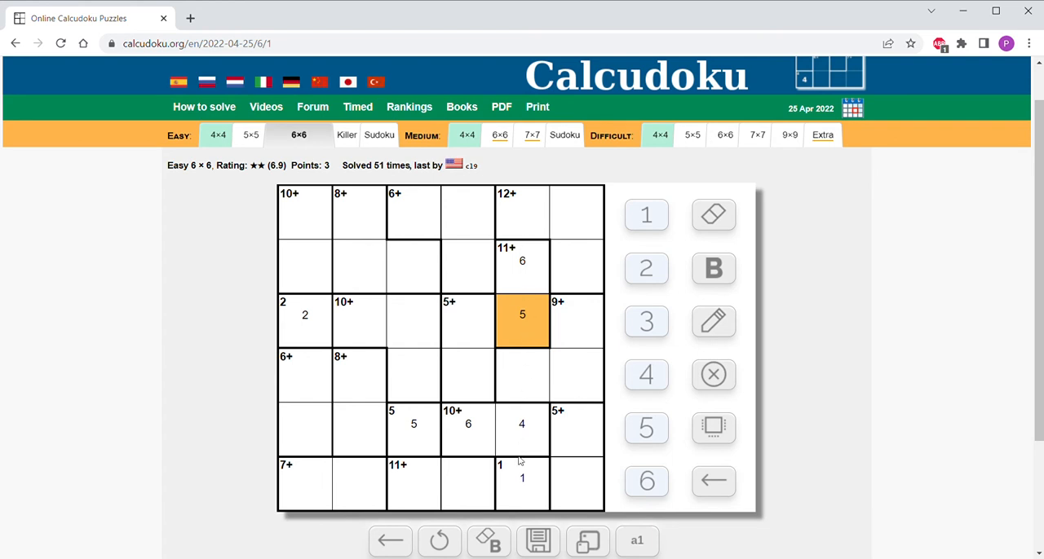
- Enter 6 over 5 in the column 11+ cage and 6, 5 in the bottom 11+ cage
{"action": "left_click", "coordinate": [522, 375]}
{"action": "type", "text": "2 3"}
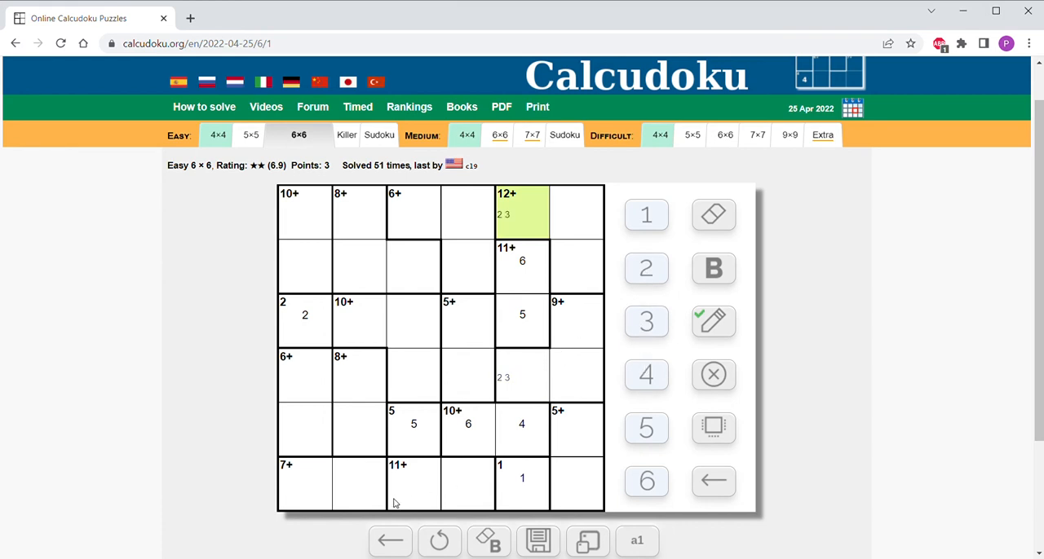
{"action": "mouse_move", "coordinate": [457, 481]}
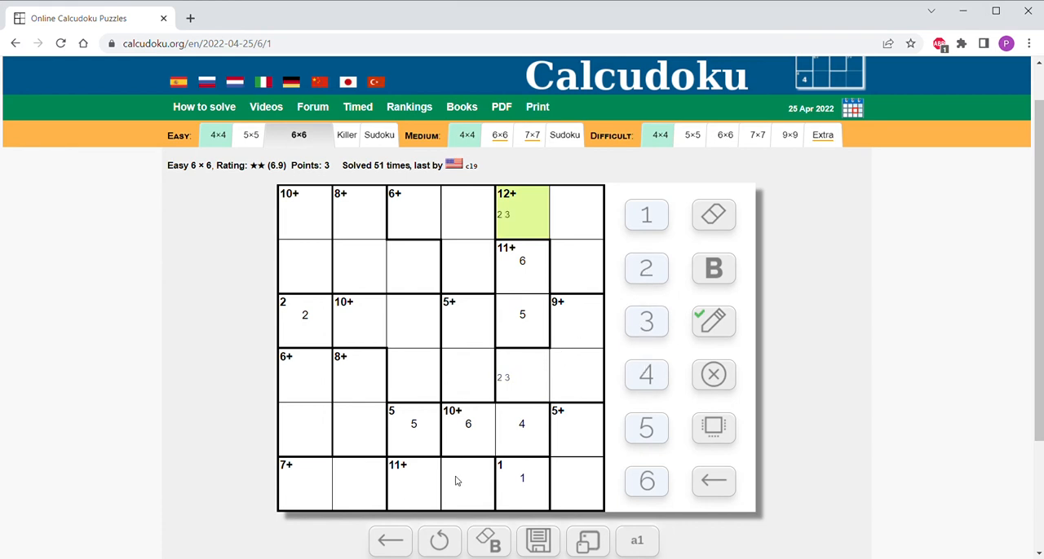
{"action": "left_click", "coordinate": [466, 483]}
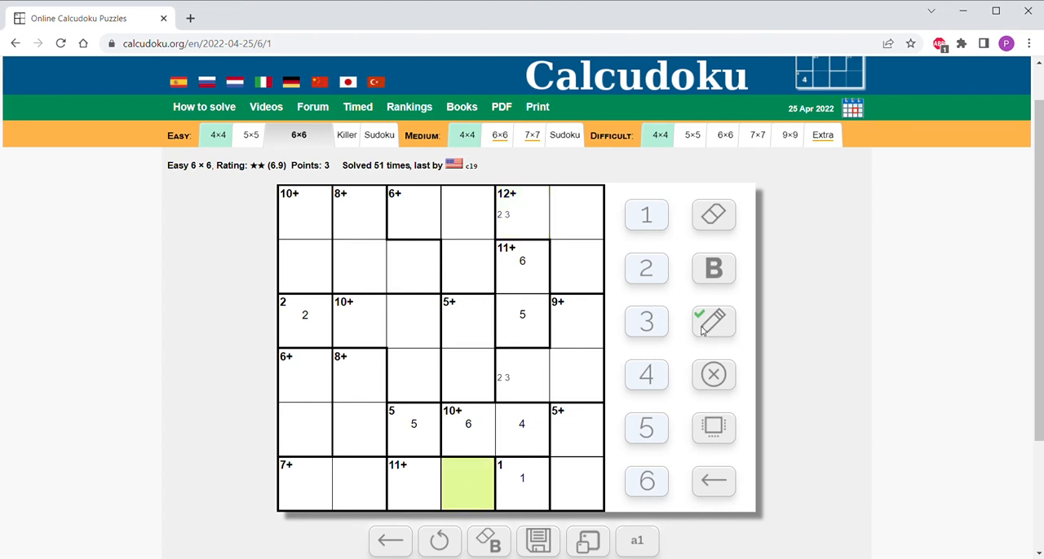
{"action": "left_click", "coordinate": [646, 427]}
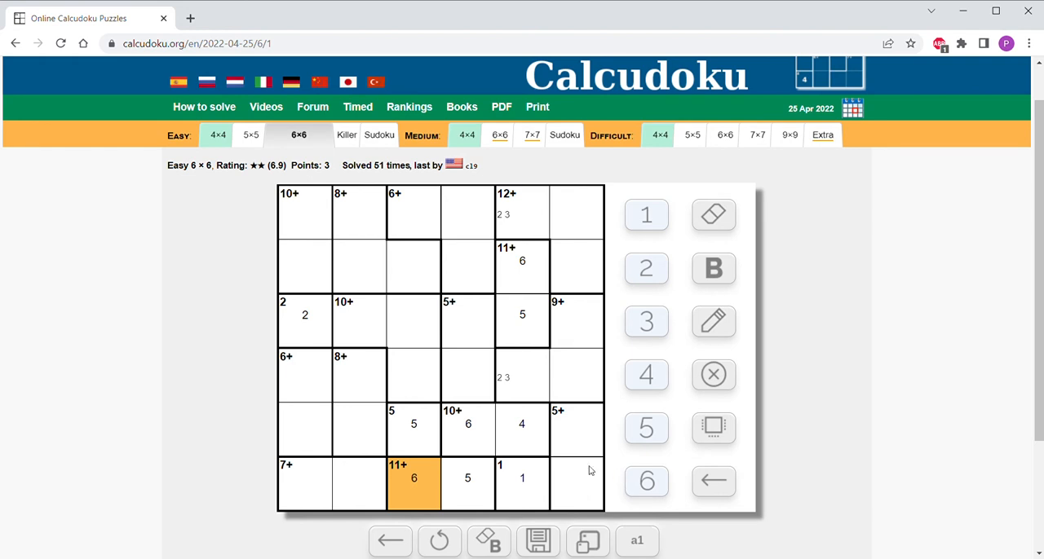
{"action": "mouse_move", "coordinate": [310, 382]}
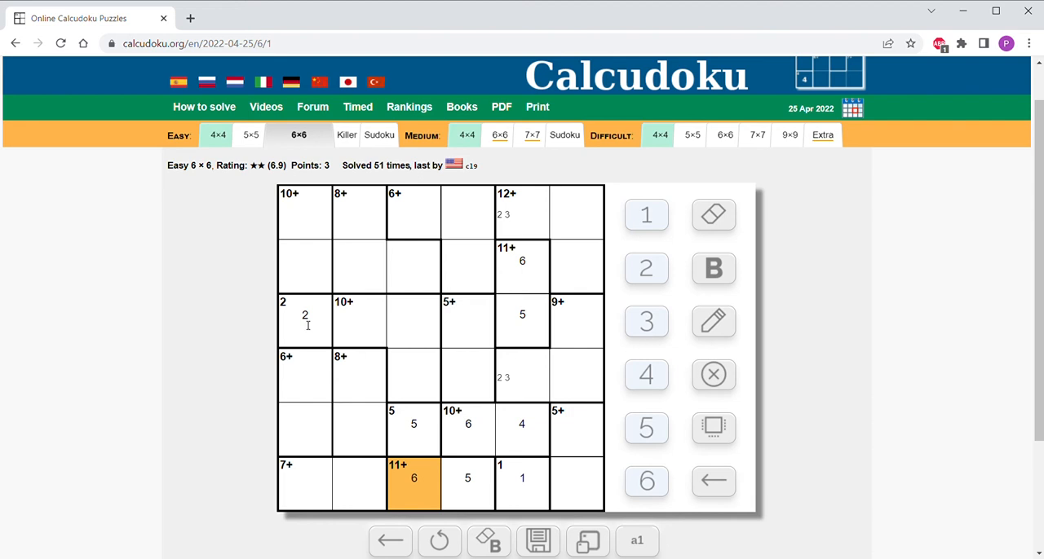
{"action": "mouse_move", "coordinate": [407, 432]}
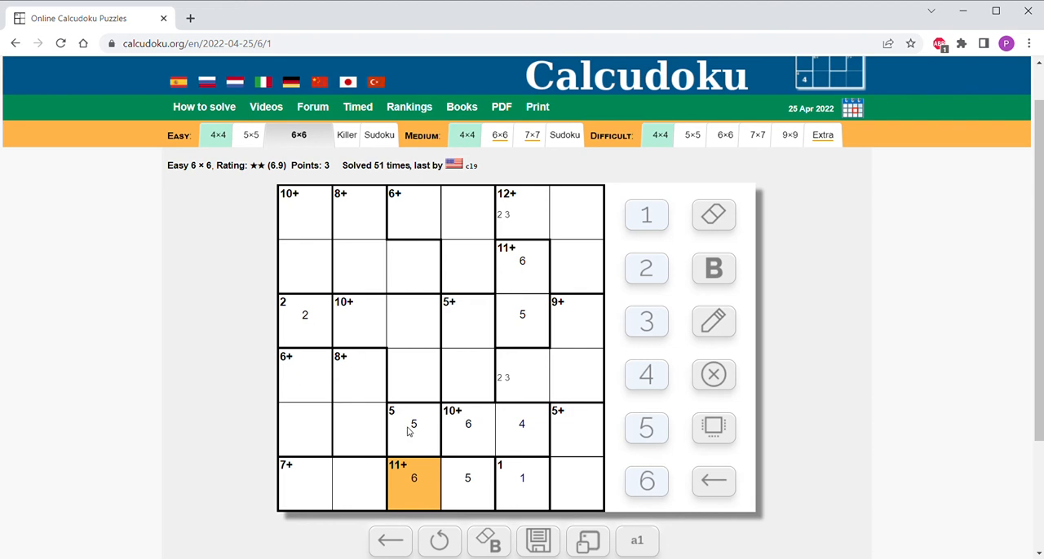
{"action": "mouse_move", "coordinate": [316, 431]}
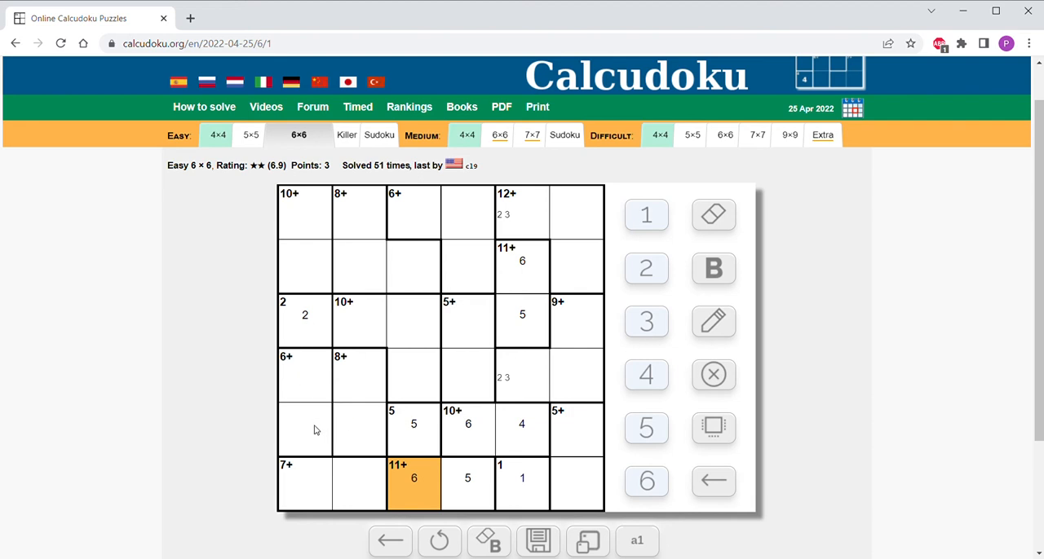
- Fill the left column to read 6, 4, 2, 5 downward and put 3 in the 5+ cage
{"action": "left_click", "coordinate": [303, 427]}
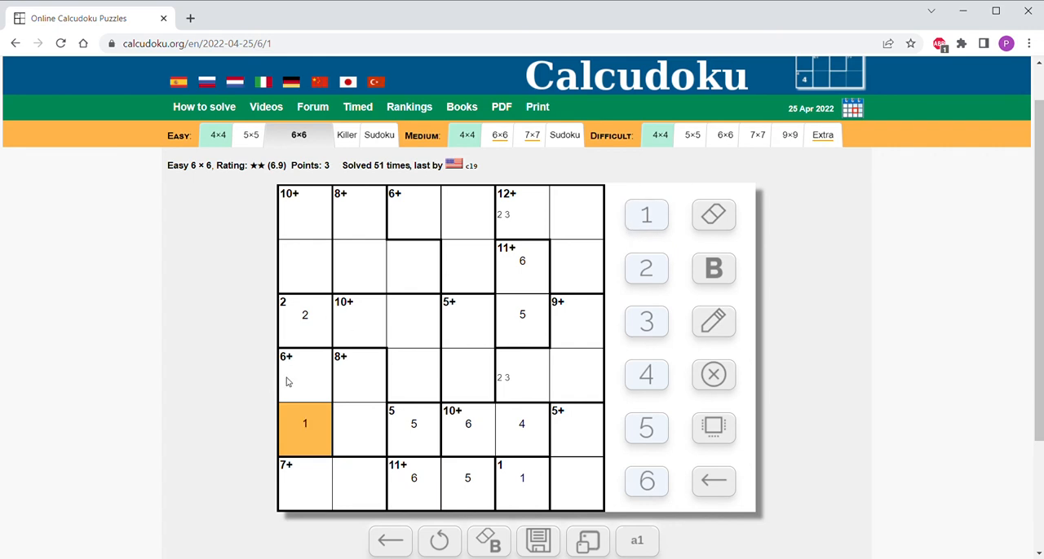
{"action": "left_click", "coordinate": [645, 427]}
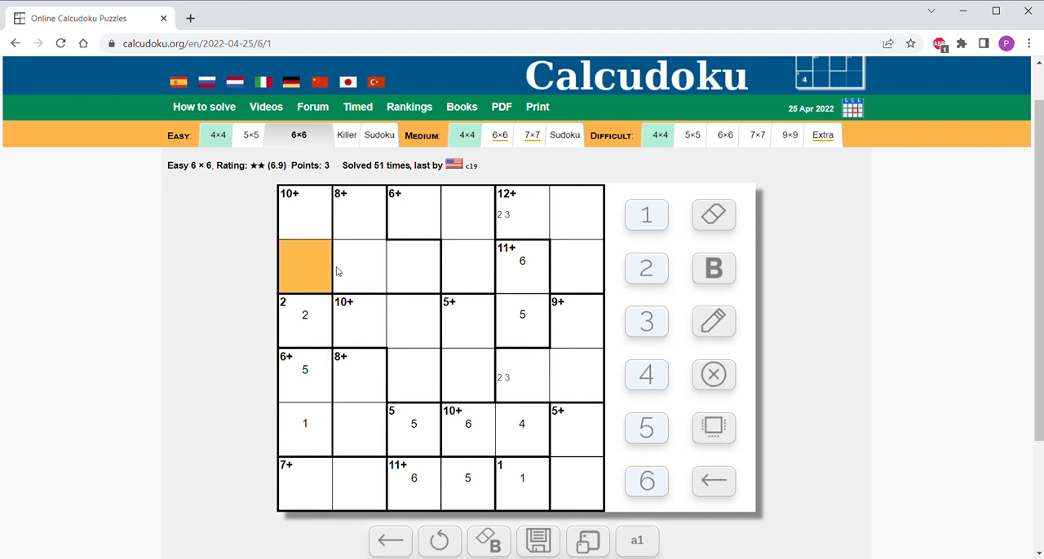
{"action": "left_click", "coordinate": [646, 375]}
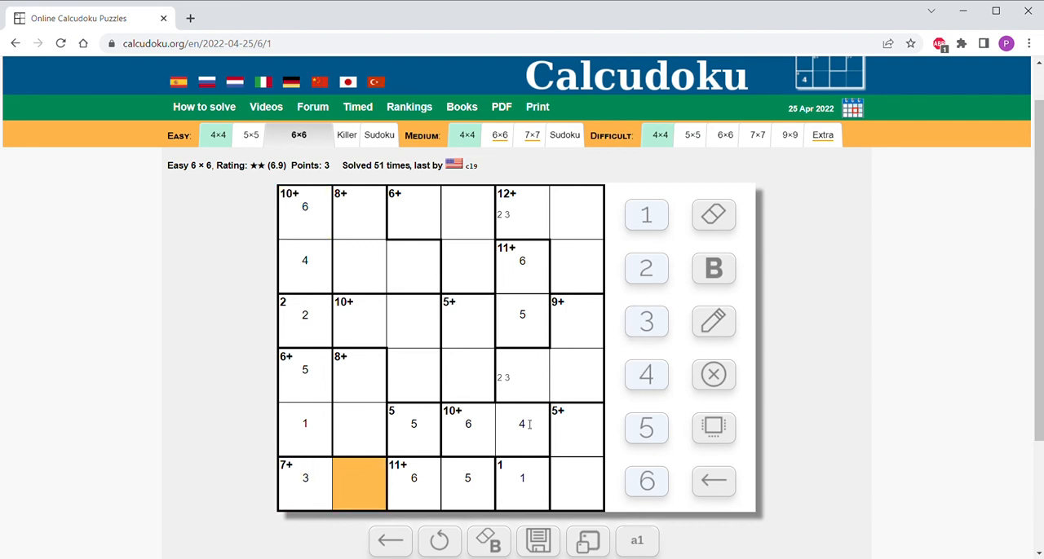
{"action": "left_click", "coordinate": [359, 478]}
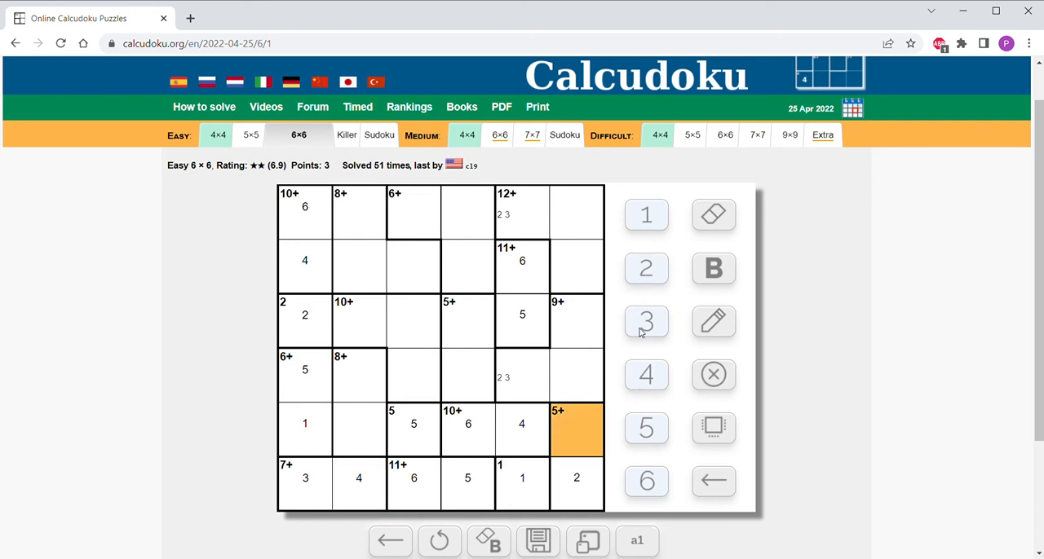
{"action": "left_click", "coordinate": [646, 321]}
{"action": "type", "text": "6"}
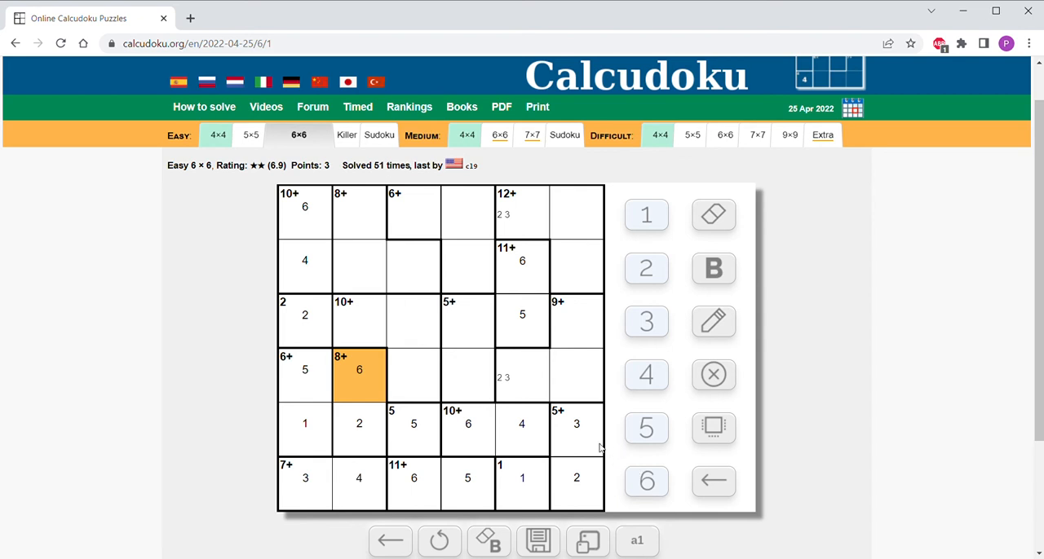
{"action": "mouse_move", "coordinate": [584, 427]}
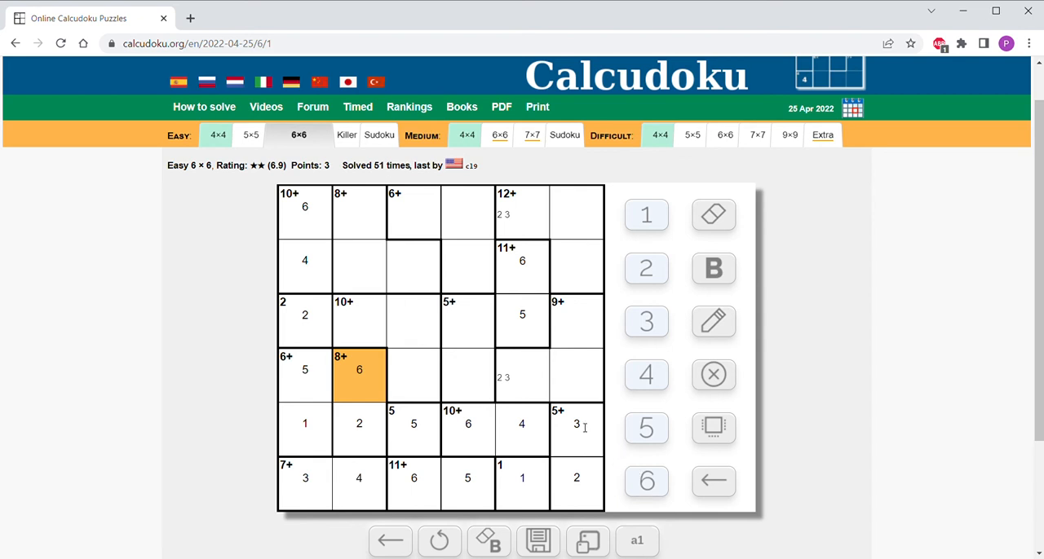
{"action": "mouse_move", "coordinate": [578, 385]}
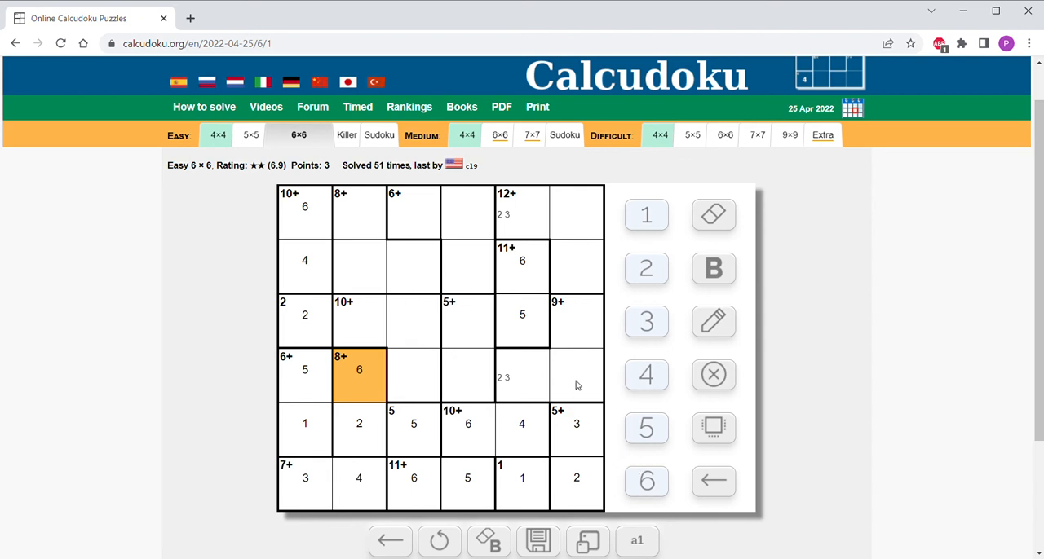
{"action": "mouse_move", "coordinate": [538, 385]}
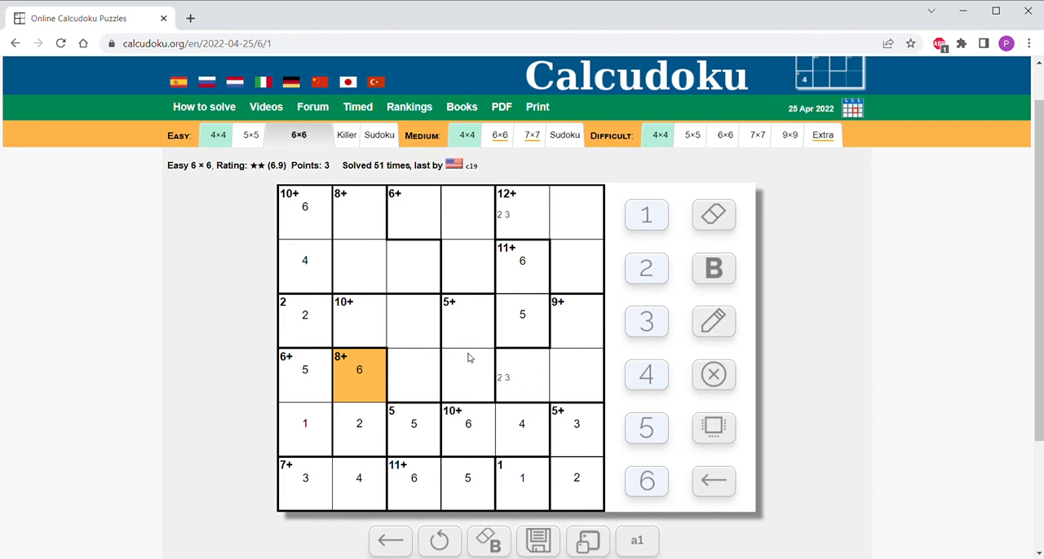
{"action": "mouse_move", "coordinate": [465, 390]}
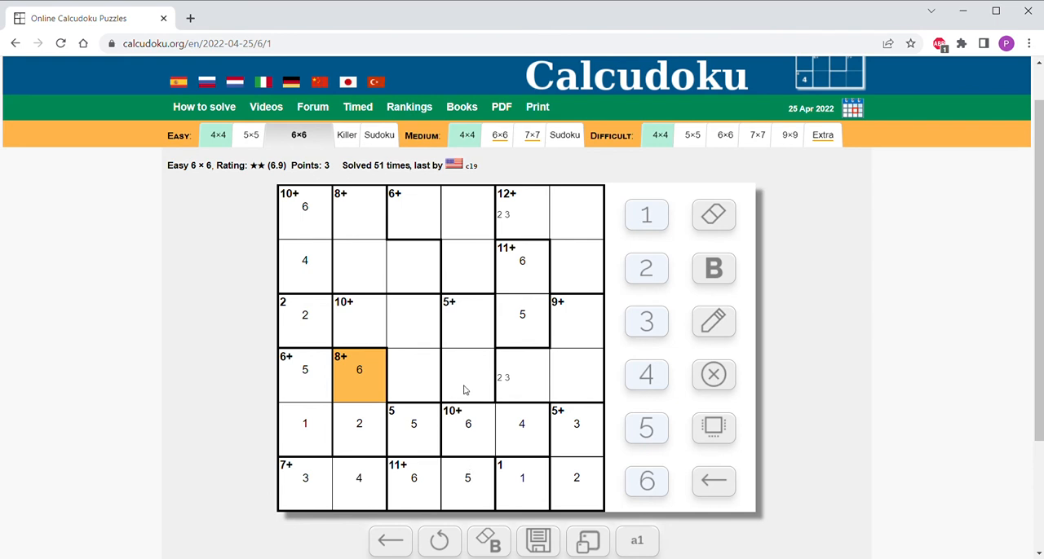
{"action": "mouse_move", "coordinate": [470, 342]}
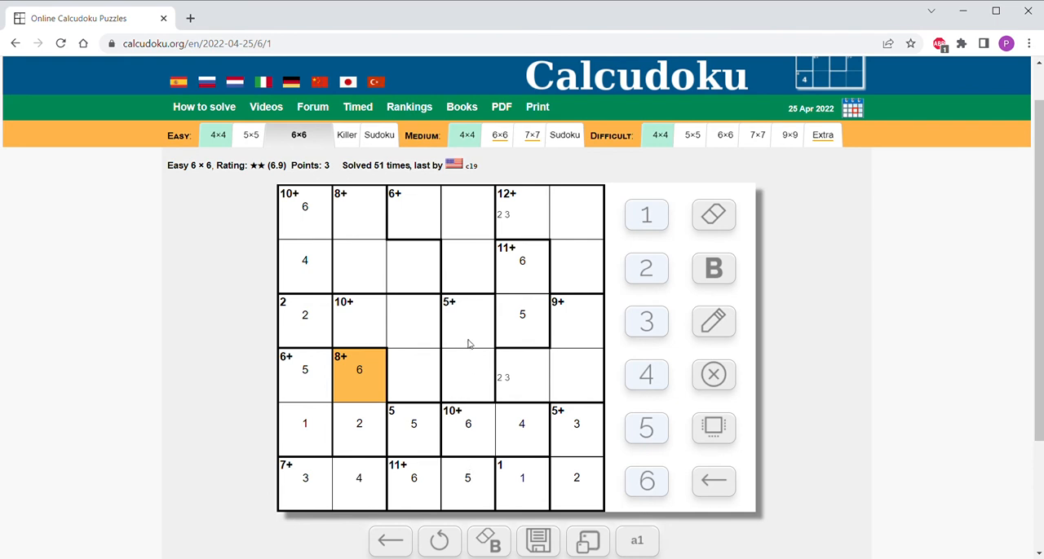
{"action": "mouse_move", "coordinate": [465, 245]}
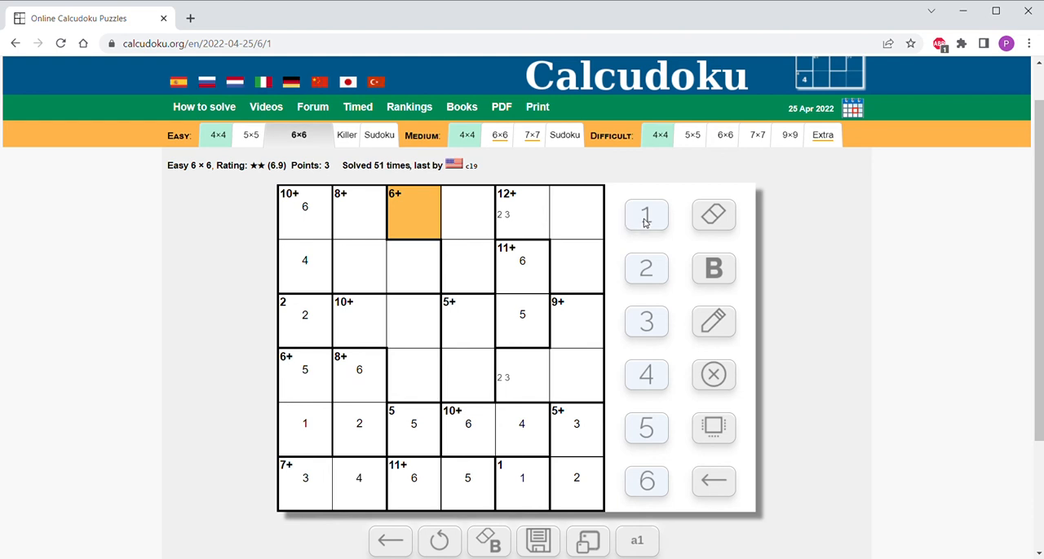
- Enter 1 in the top cell of the column-3 6+ cage and move to the cell below
{"action": "left_click", "coordinate": [646, 215]}
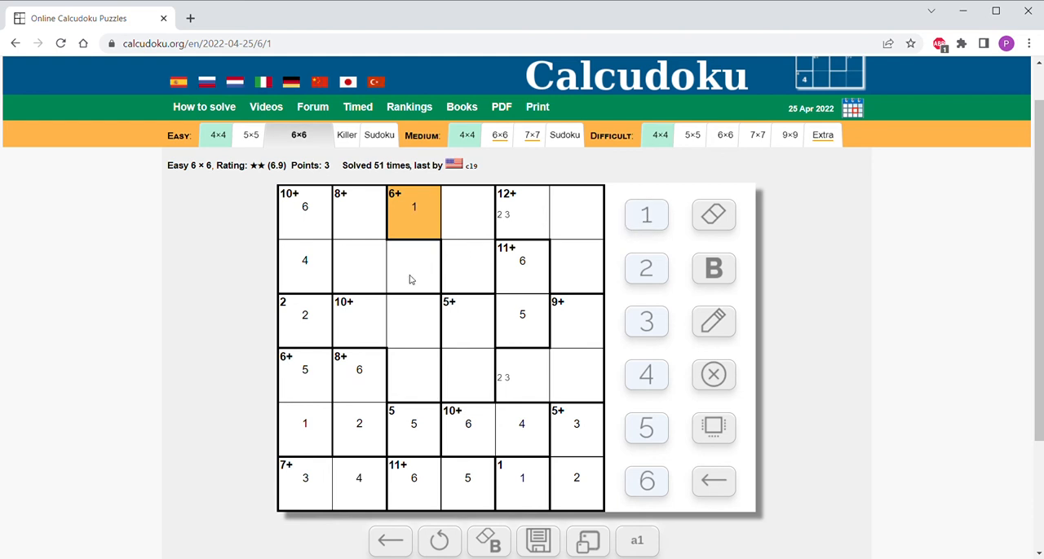
{"action": "left_click", "coordinate": [414, 267]}
{"action": "type", "text": "2"}
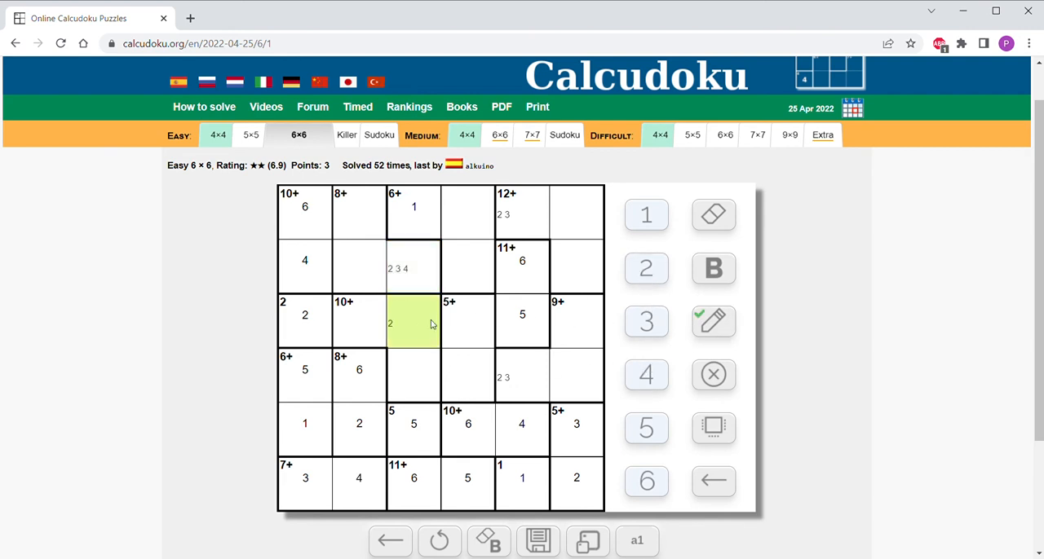
- Pencil candidates 3 4 and 2 3 4 into column 3 and set the row-3 10+ cage to 3 and 4
{"action": "left_click", "coordinate": [646, 322]}
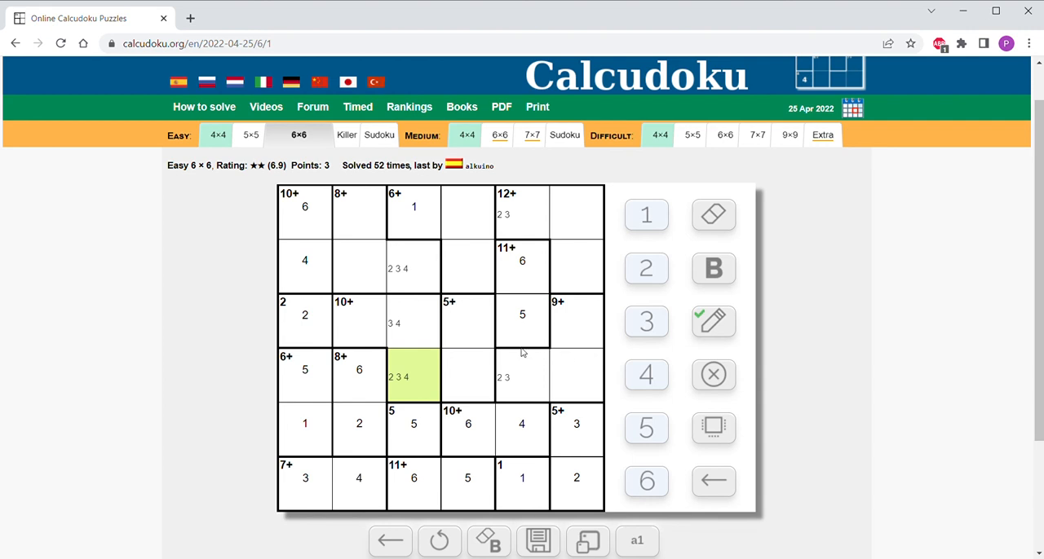
{"action": "mouse_move", "coordinate": [395, 336]}
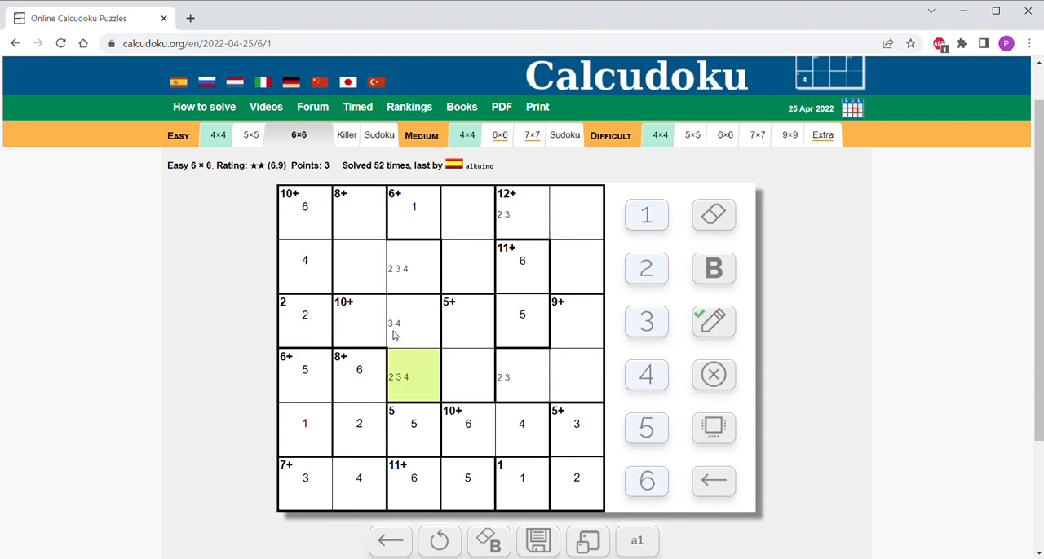
{"action": "mouse_move", "coordinate": [354, 326]}
{"action": "type", "text": "3 4"}
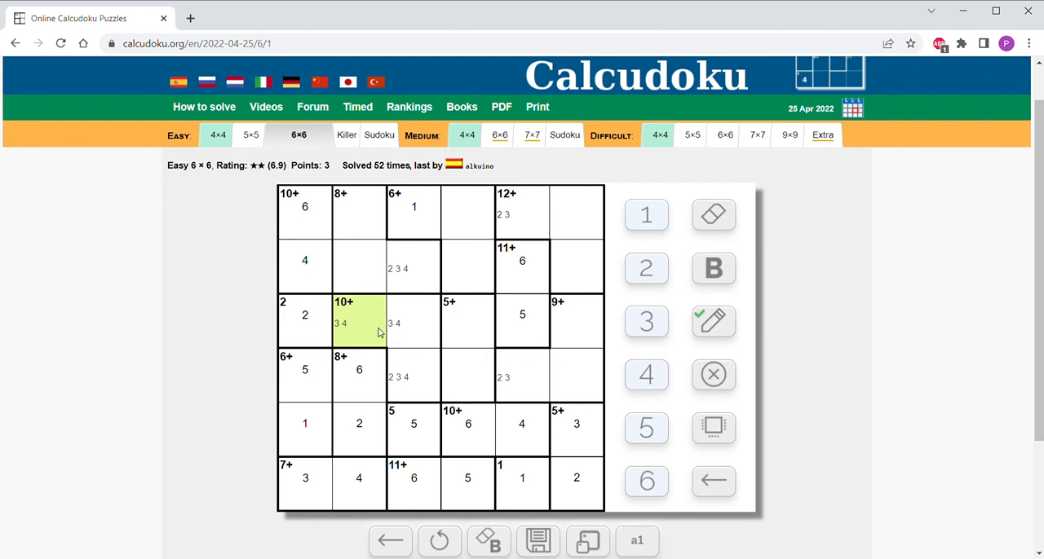
{"action": "mouse_move", "coordinate": [525, 328]}
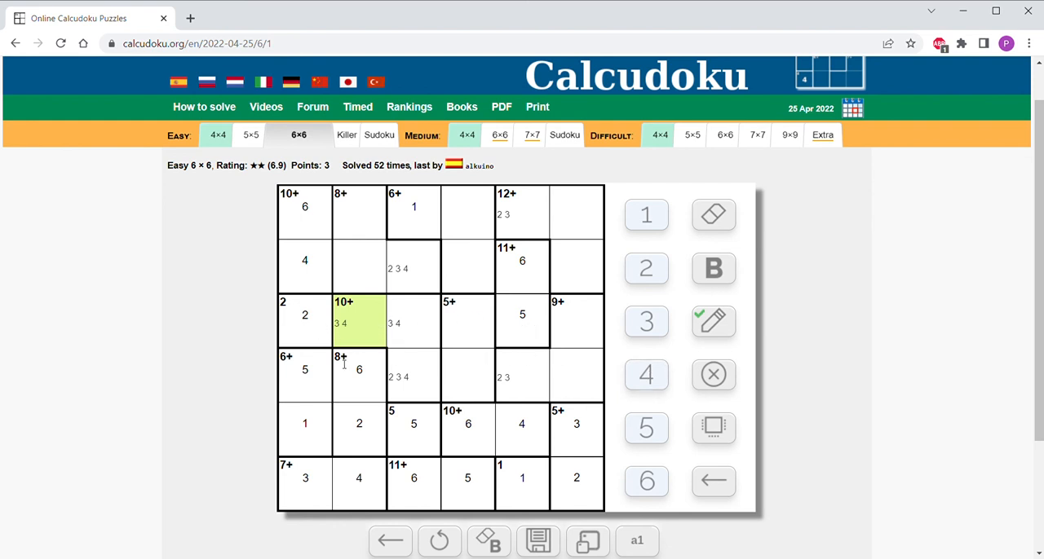
{"action": "mouse_move", "coordinate": [362, 364]}
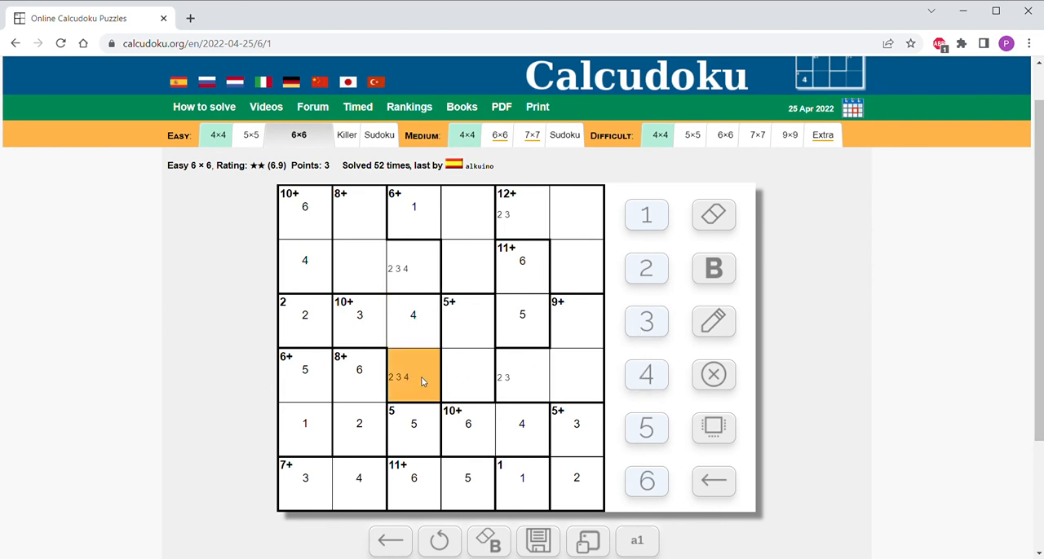
- Fill column 3 and column 5 cells, the 9+ cage lower cell with 1, and the row-2 last-column cell
{"action": "left_click", "coordinate": [646, 322]}
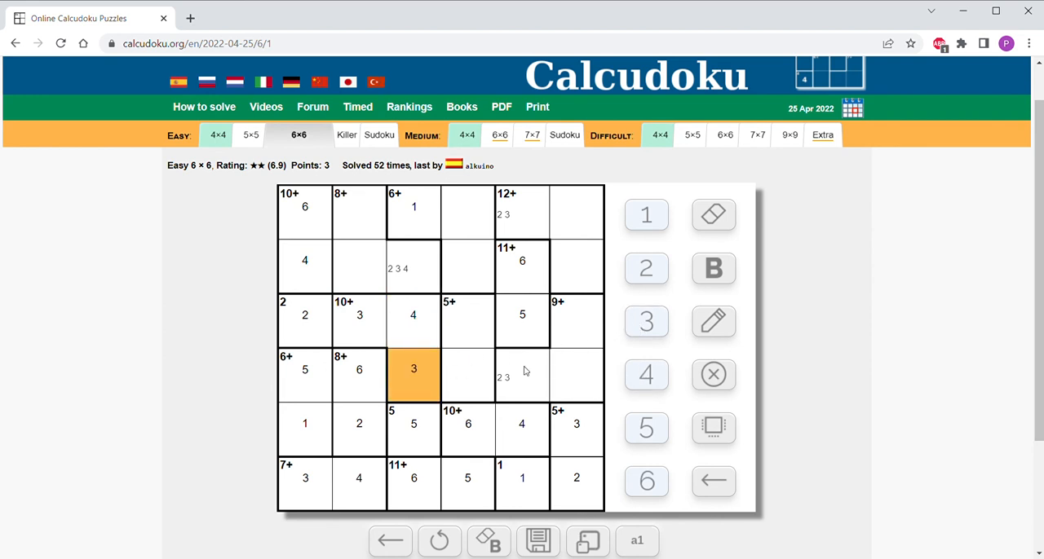
{"action": "left_click", "coordinate": [522, 377]}
{"action": "type", "text": "2"}
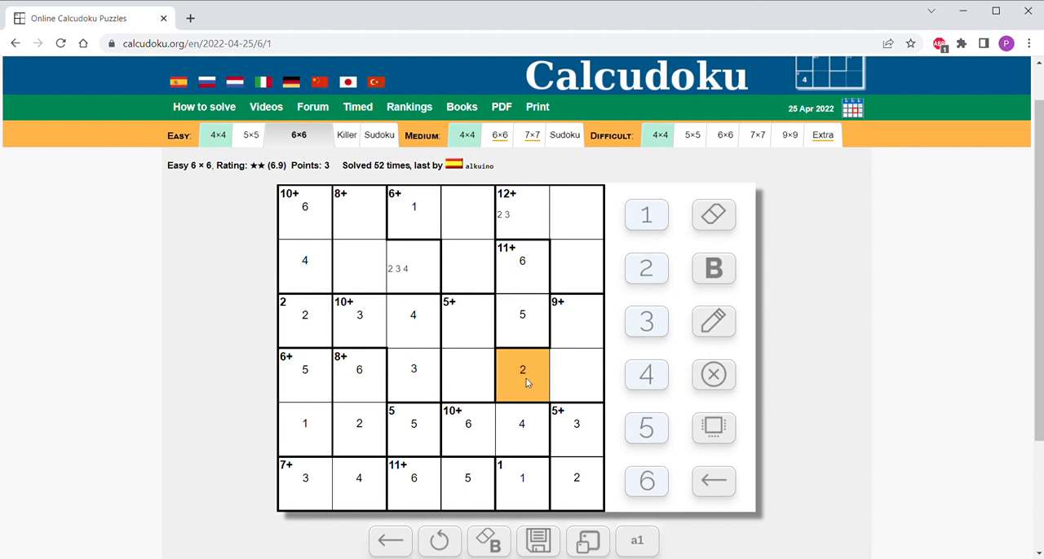
{"action": "mouse_move", "coordinate": [571, 339]}
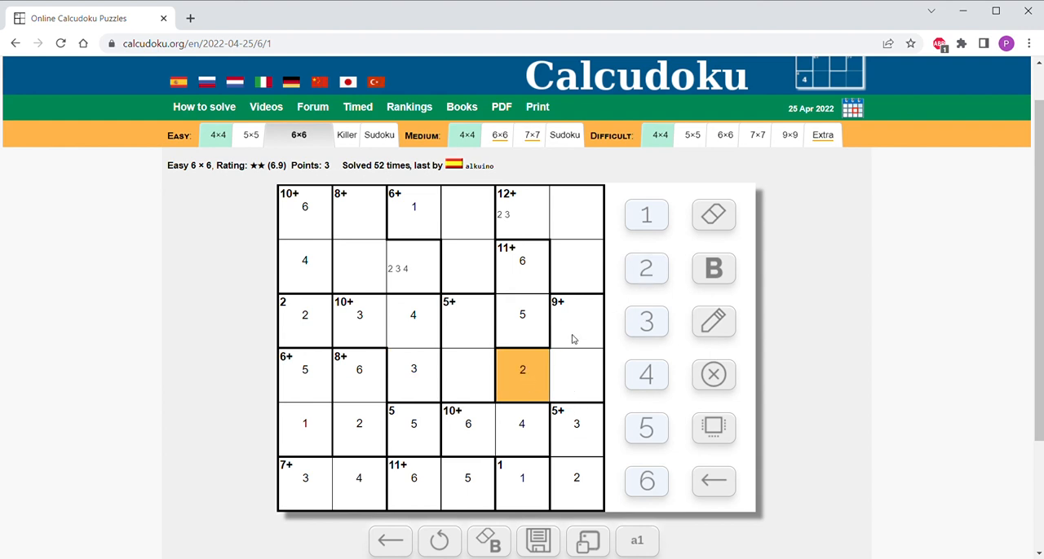
{"action": "mouse_move", "coordinate": [580, 435]}
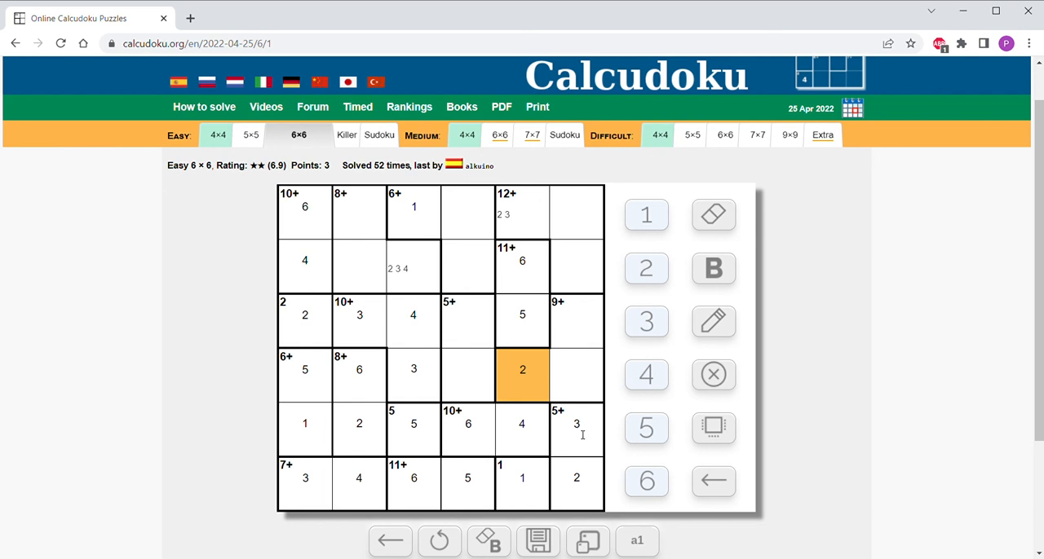
{"action": "mouse_move", "coordinate": [577, 382]}
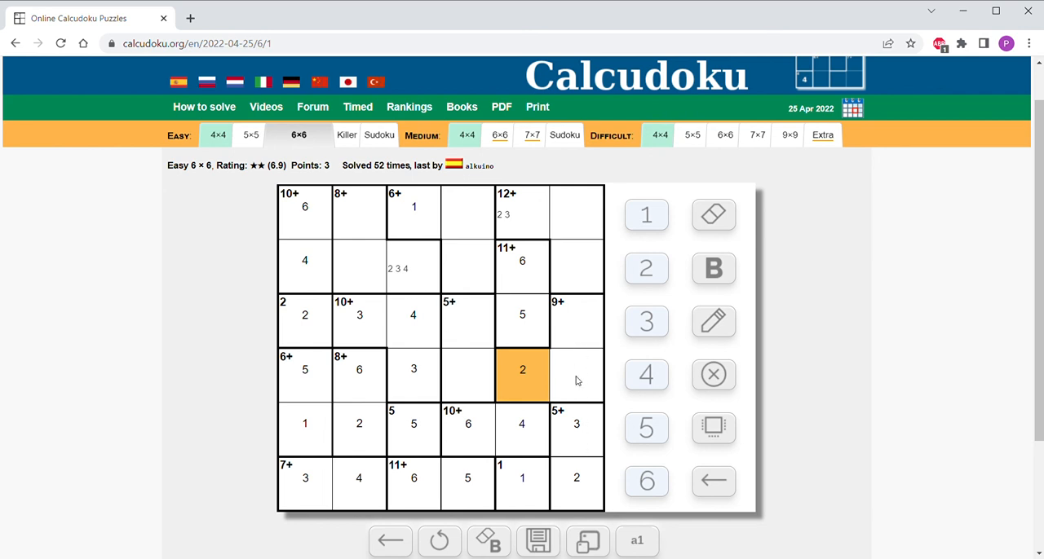
{"action": "left_click", "coordinate": [575, 375]}
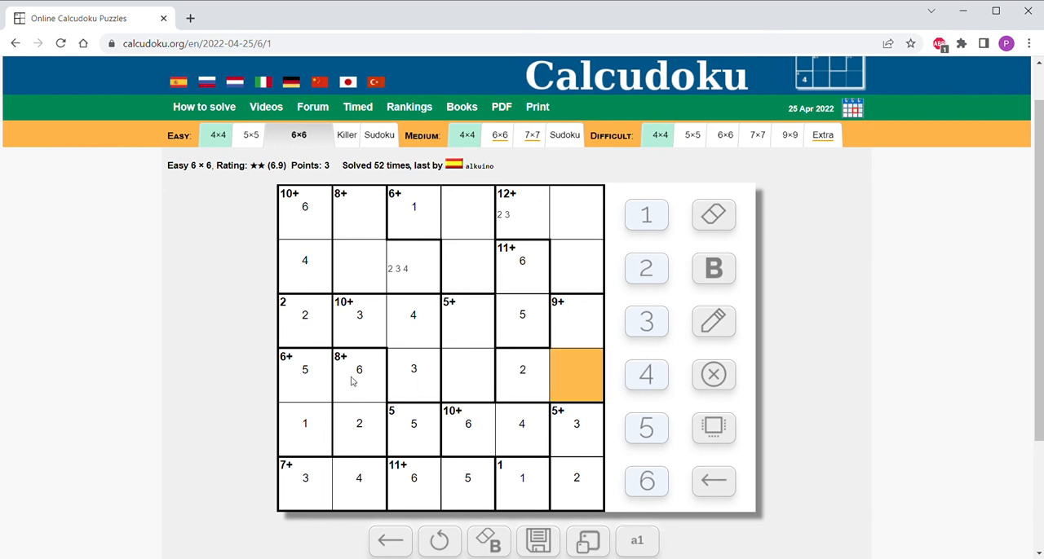
{"action": "left_click", "coordinate": [645, 215]}
{"action": "type", "text": "6"}
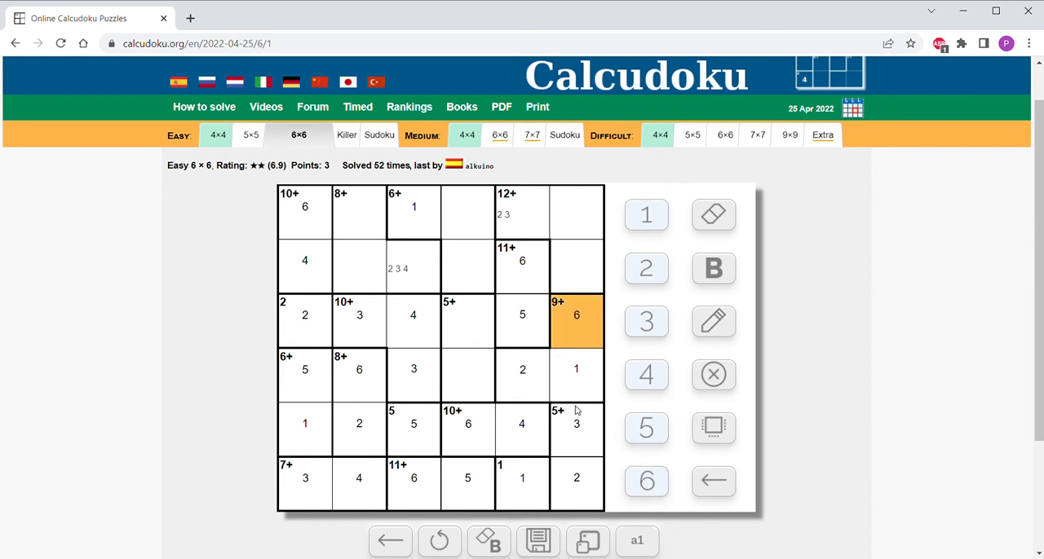
{"action": "mouse_move", "coordinate": [586, 280]}
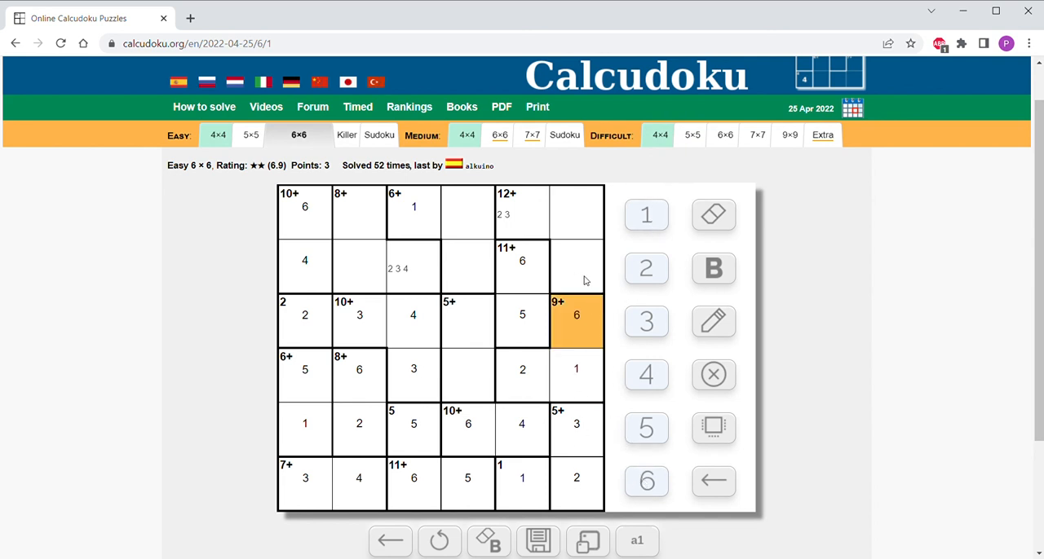
{"action": "left_click", "coordinate": [578, 264]}
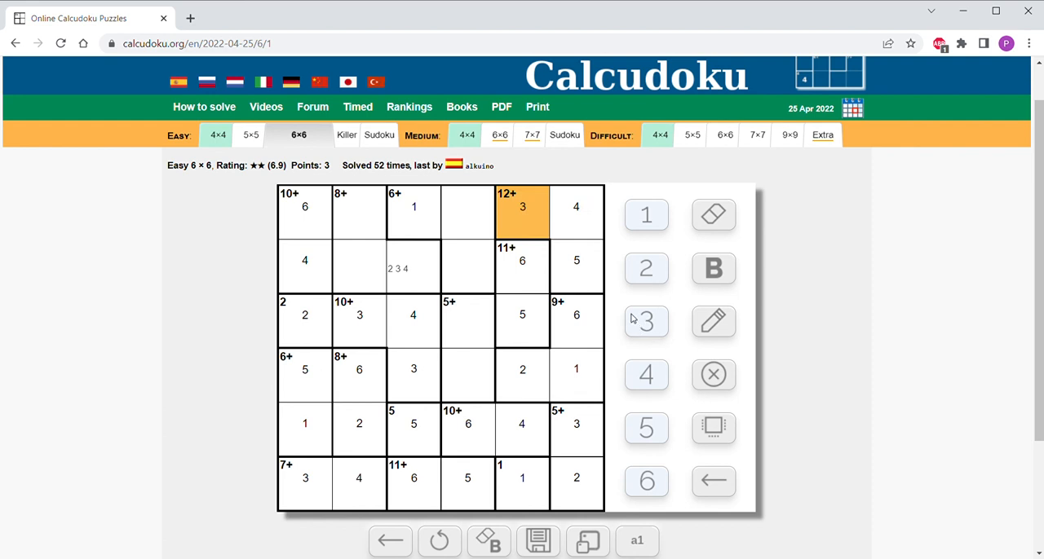
{"action": "mouse_move", "coordinate": [431, 326]}
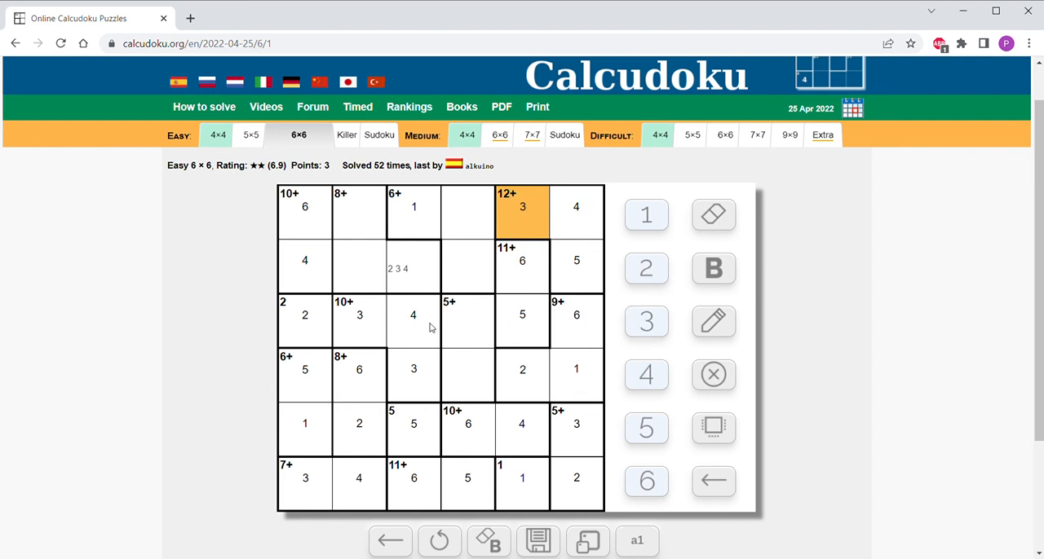
- Complete the 5+ cage, the 8+ cage as 5 over 1, and enter the final 2 to solve the puzzle
{"action": "left_click", "coordinate": [466, 320]}
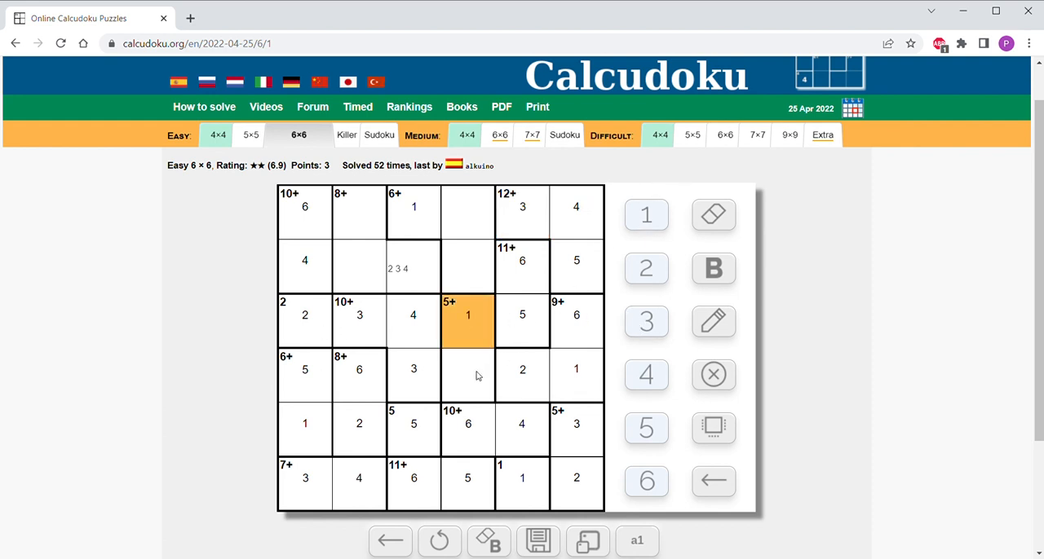
{"action": "left_click", "coordinate": [467, 368]}
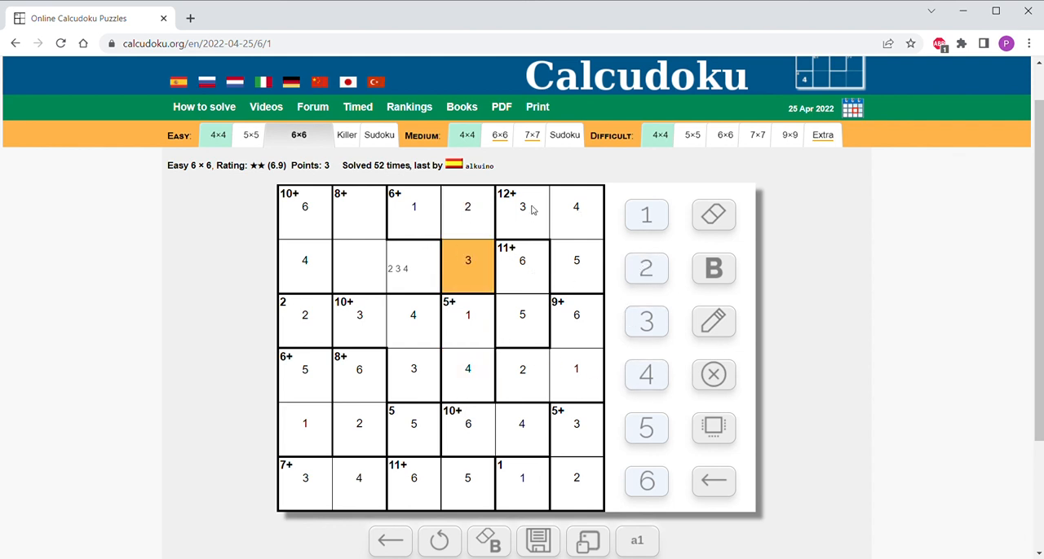
{"action": "left_click", "coordinate": [359, 212]}
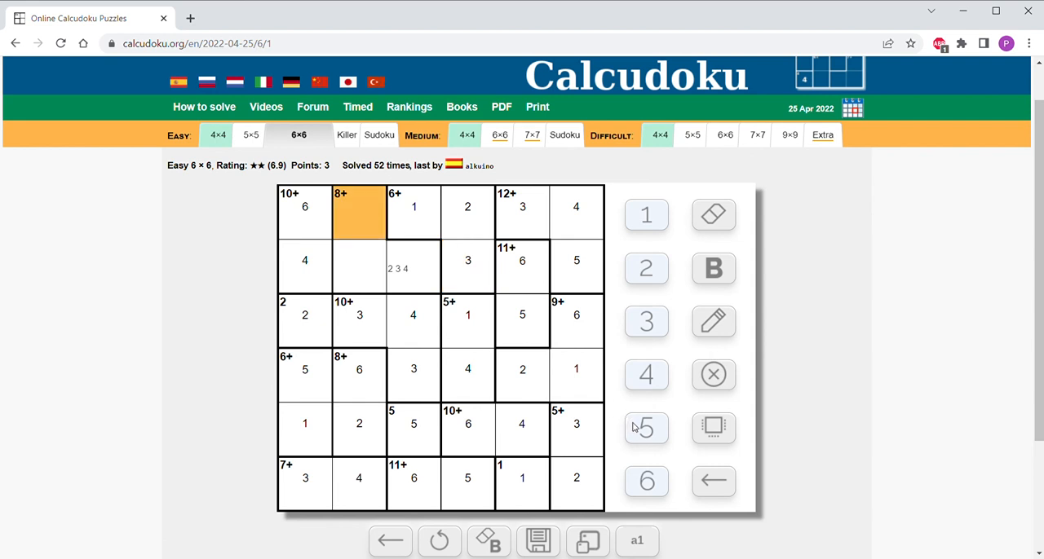
{"action": "left_click", "coordinate": [646, 428]}
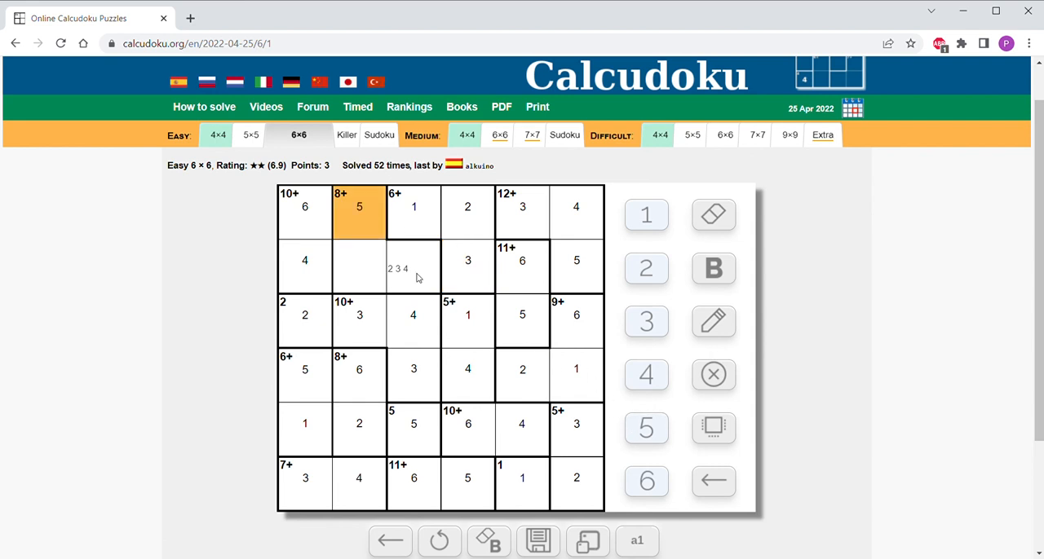
{"action": "left_click", "coordinate": [359, 268]}
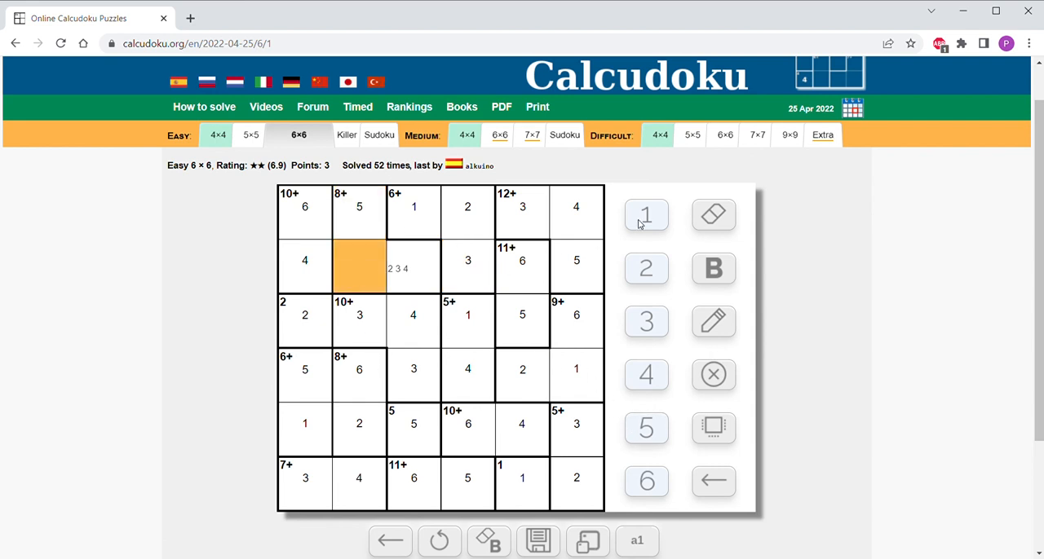
{"action": "left_click", "coordinate": [645, 216]}
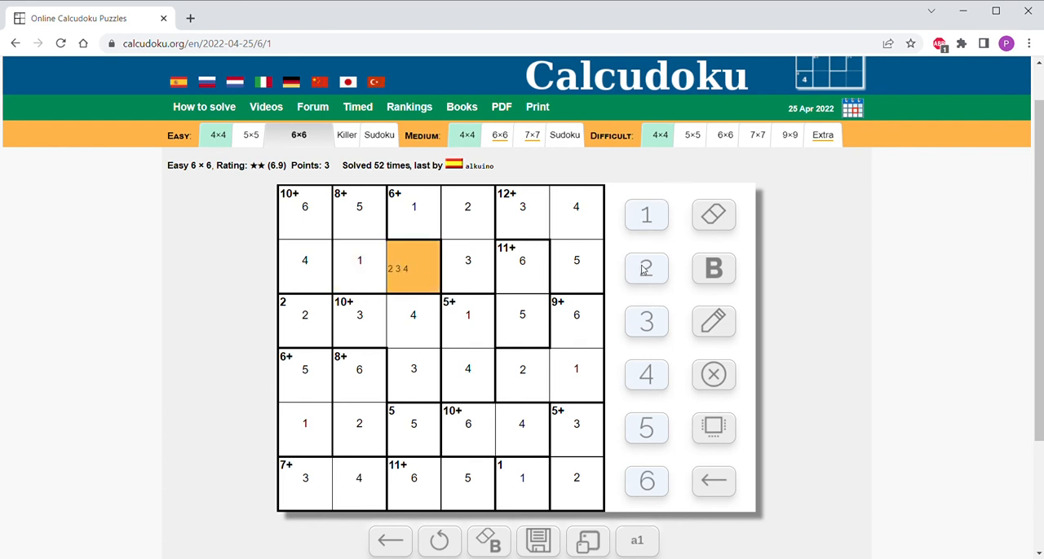
{"action": "left_click", "coordinate": [414, 268]}
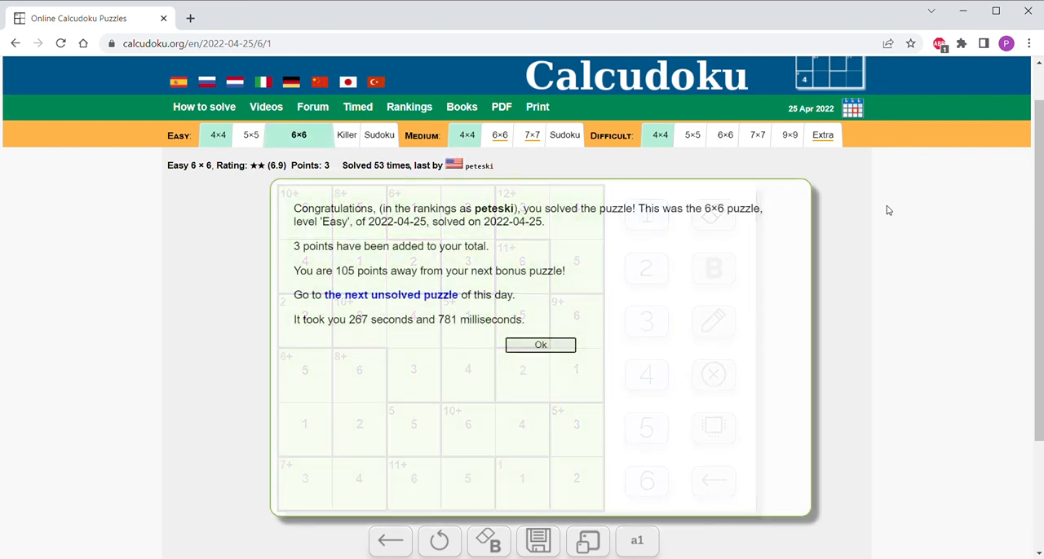